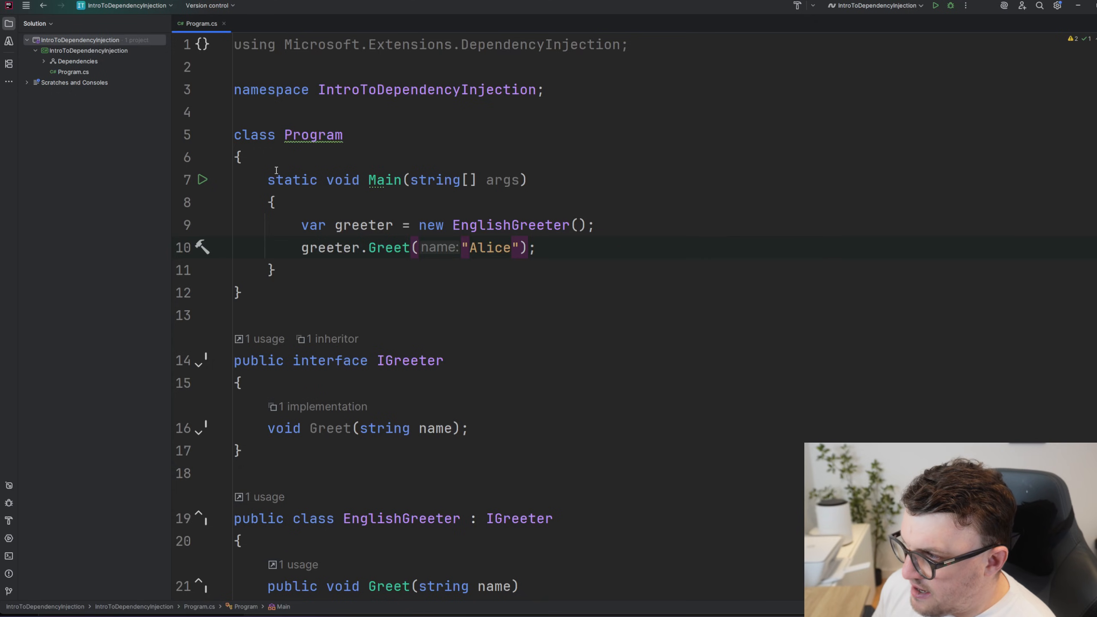
mouse_move(249, 174)
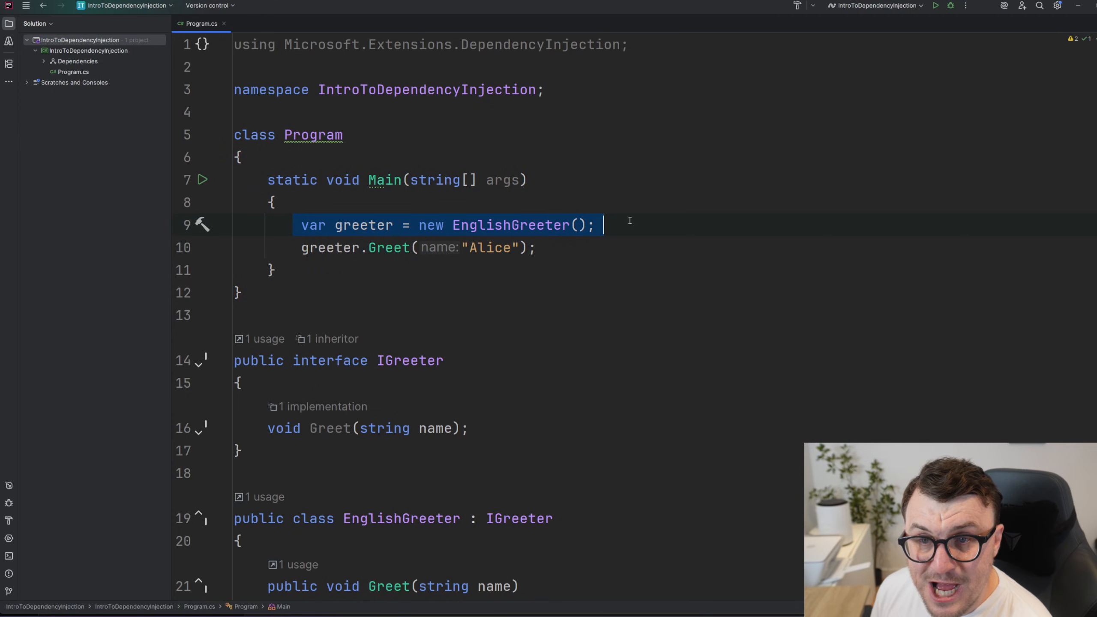
Step: Remove the direct EnglishGreeter lines from Main, leaving an empty body ready for new code
scroll(down, 3)
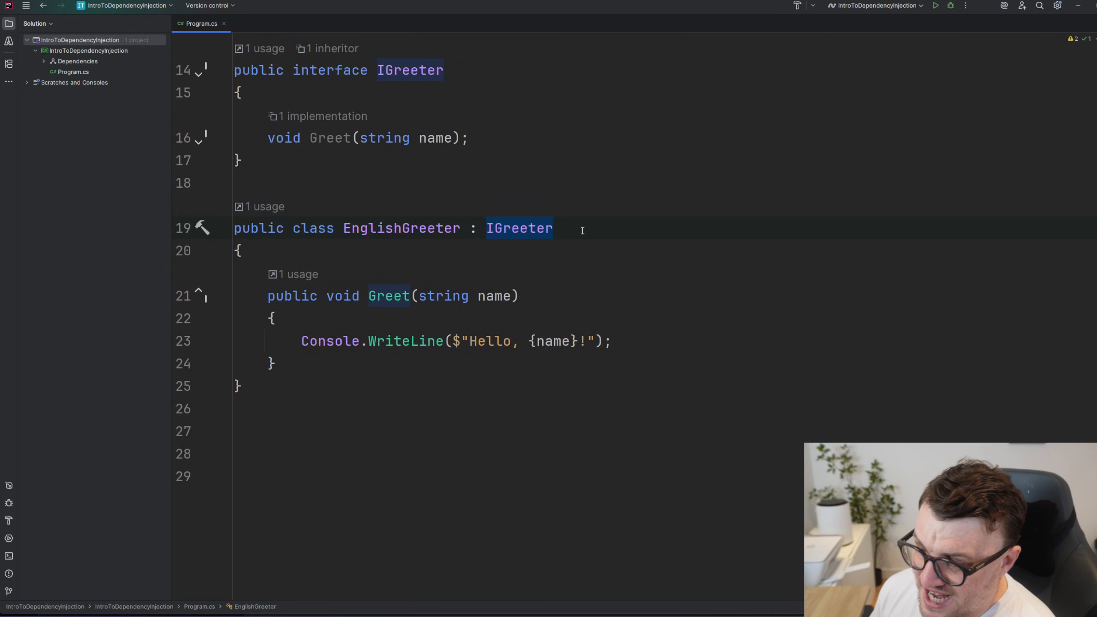
scroll(down, 3)
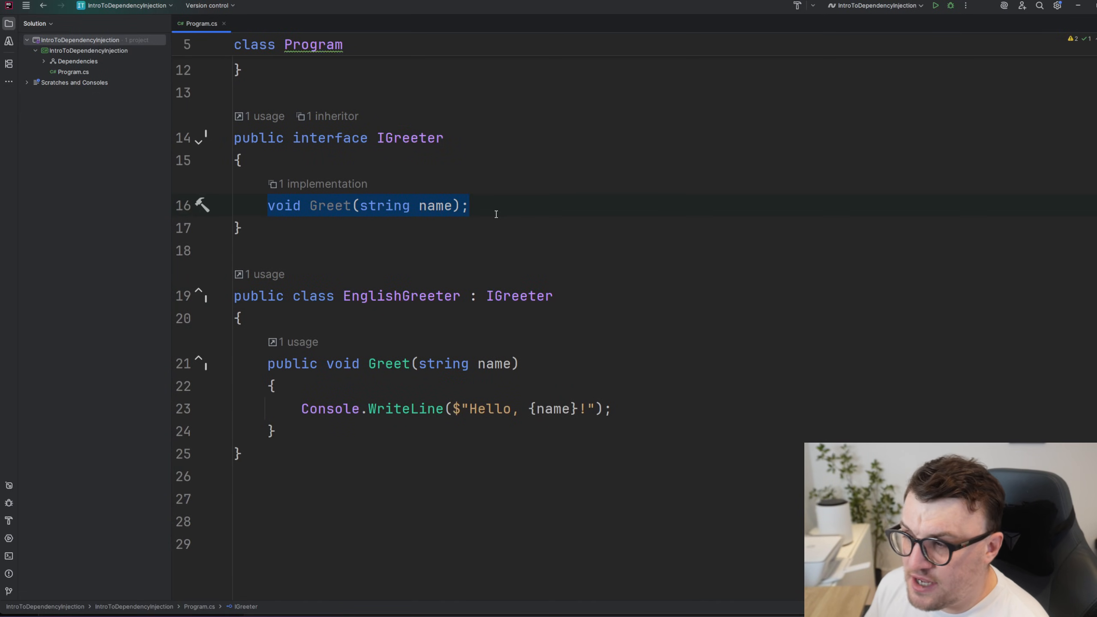
mouse_move(435, 205)
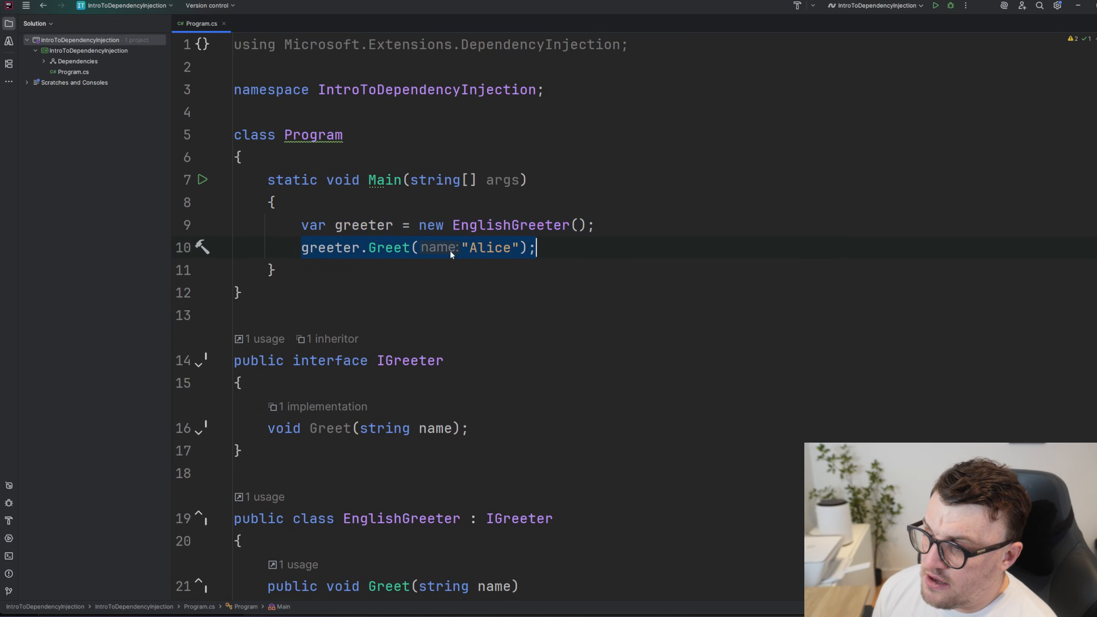
click(389, 247)
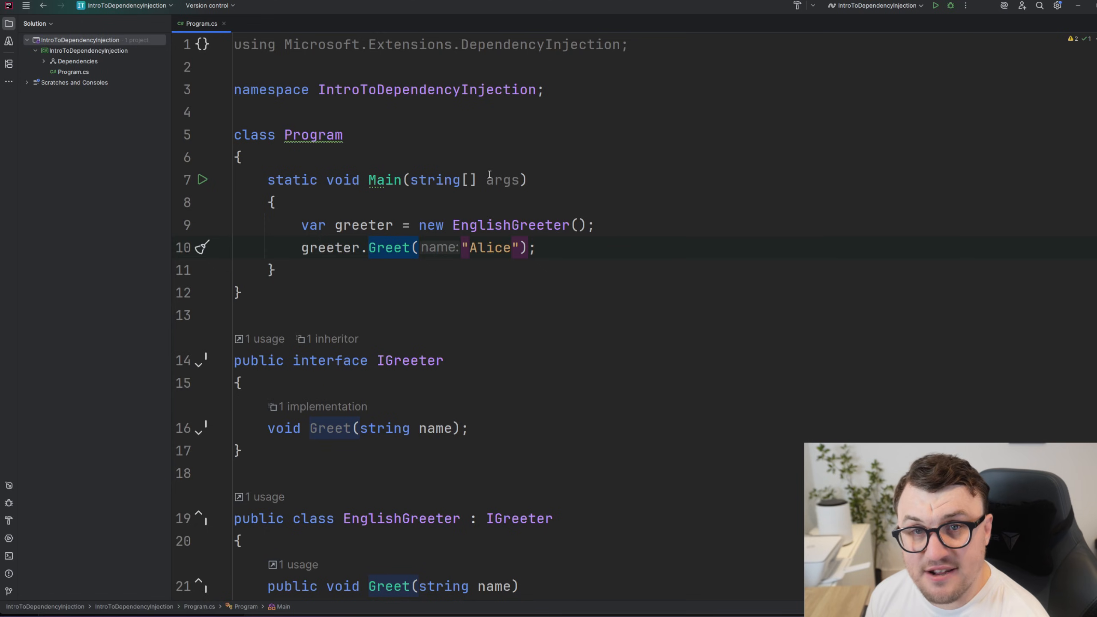
mouse_move(460, 252)
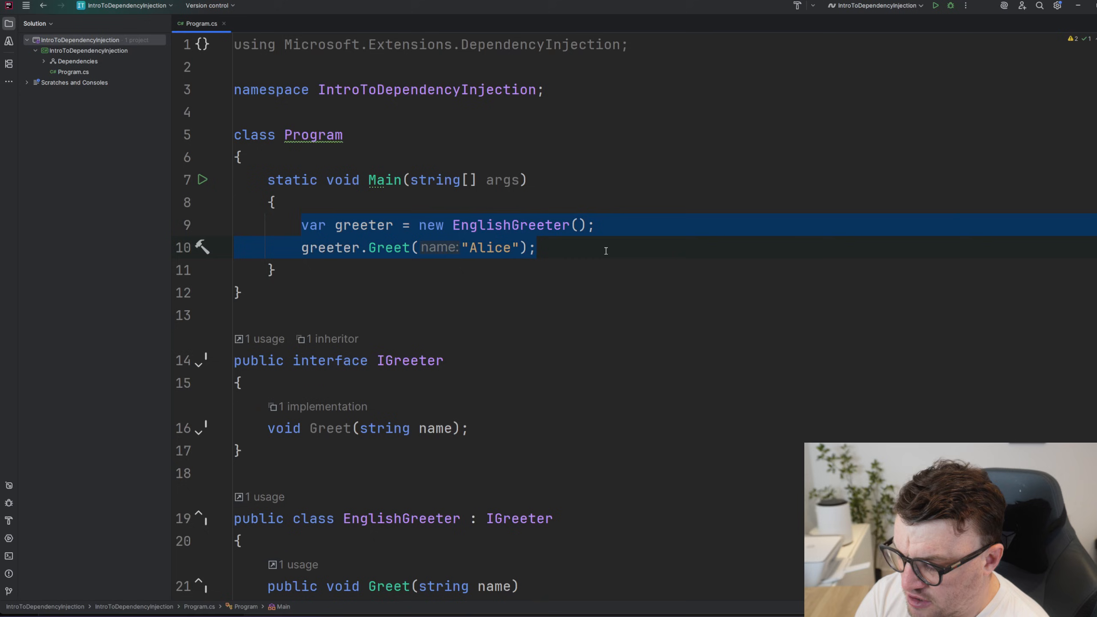
key(Delete)
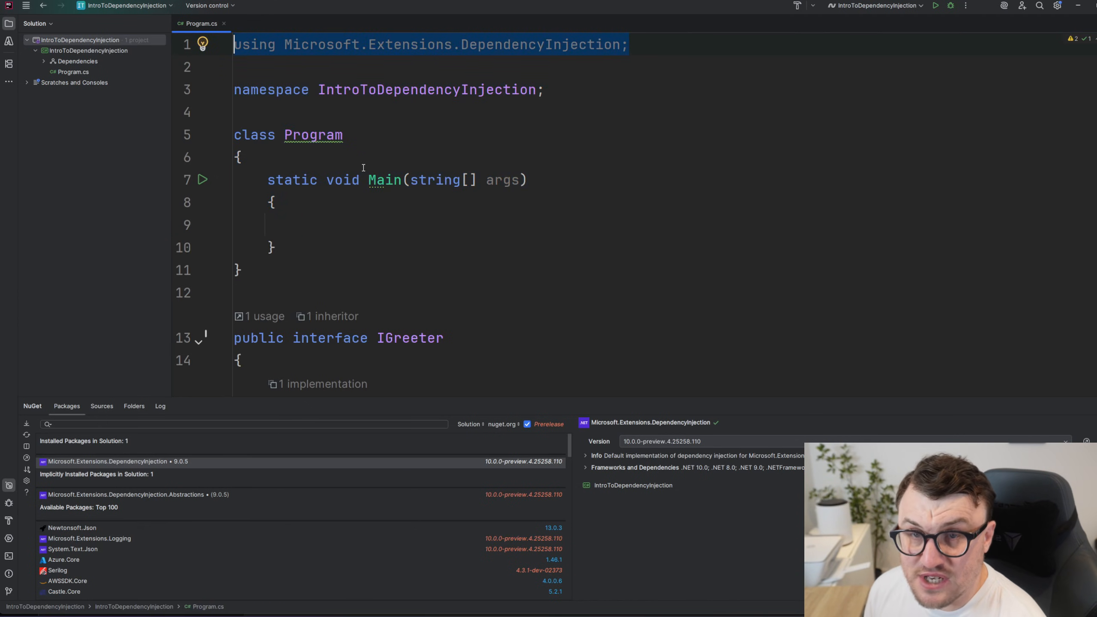
click(301, 224)
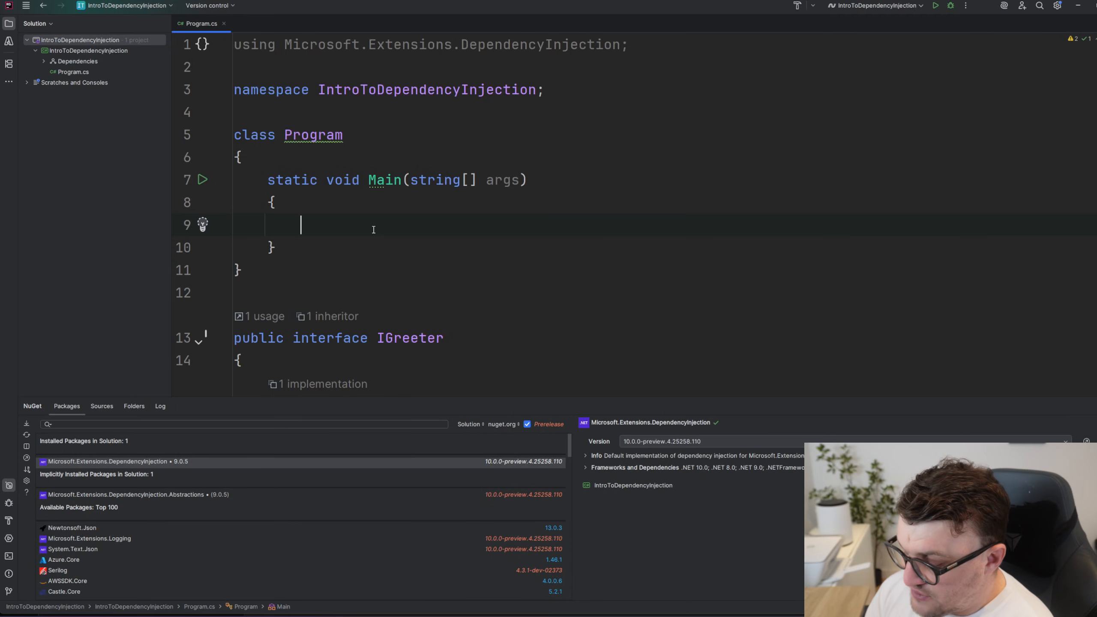
Step: Declare var serviceCollection = new ServiceCollection(); and begin a serviceCollection registration call
text(var services = new ServiceCollection();)
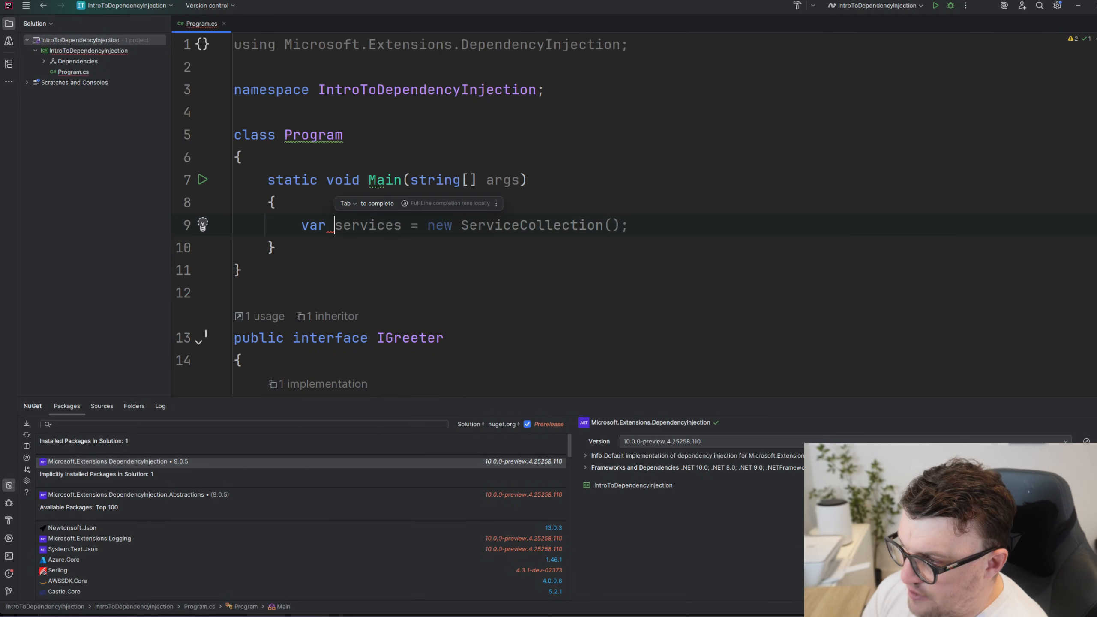
text(serviceCollection)
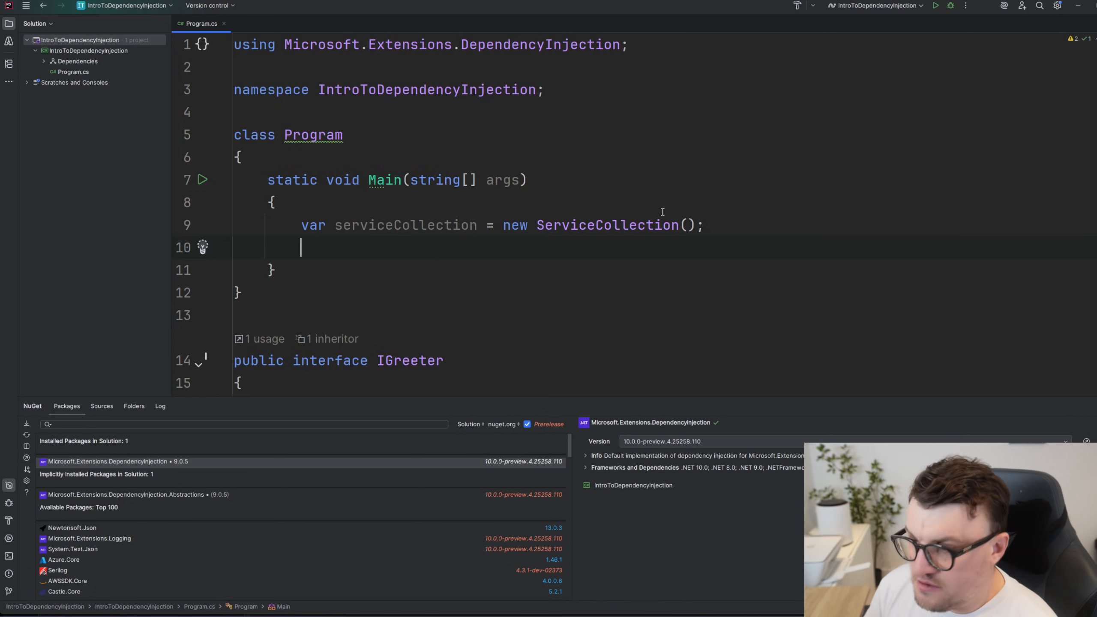
text(serviceCollection.Add)
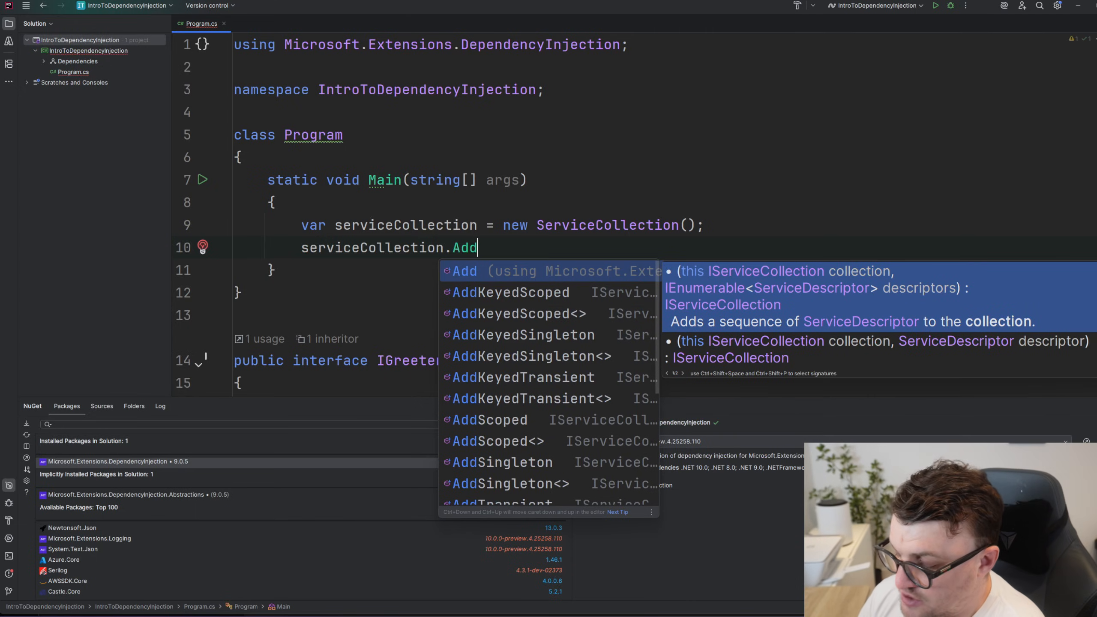
text(Sin)
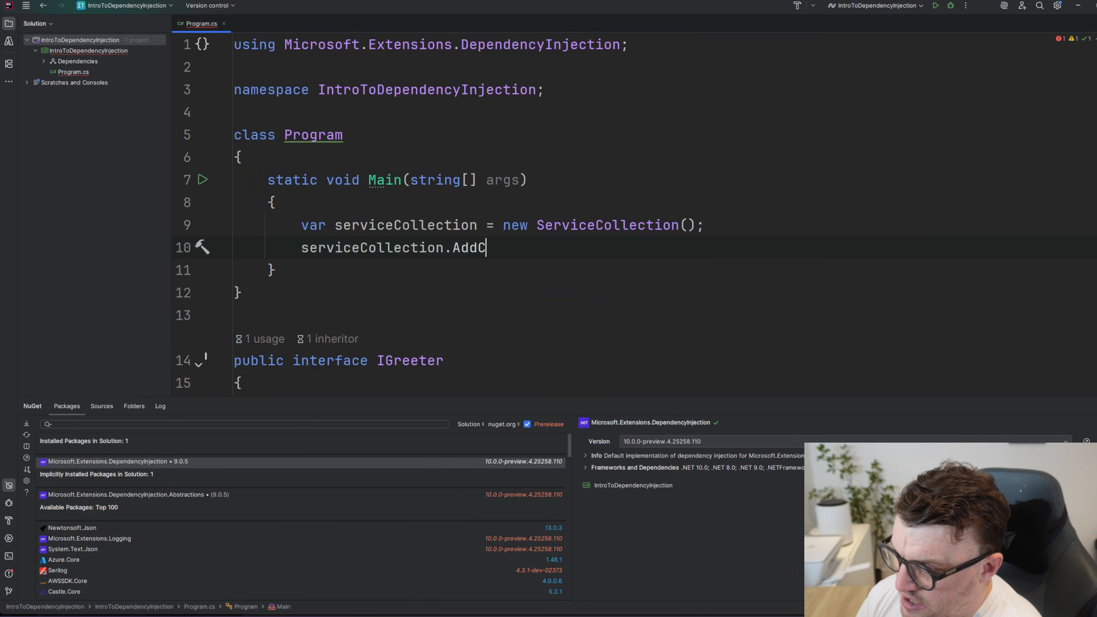
Step: Change the registration call from Scoped to serviceCollection.AddTransient
text(Scoped)
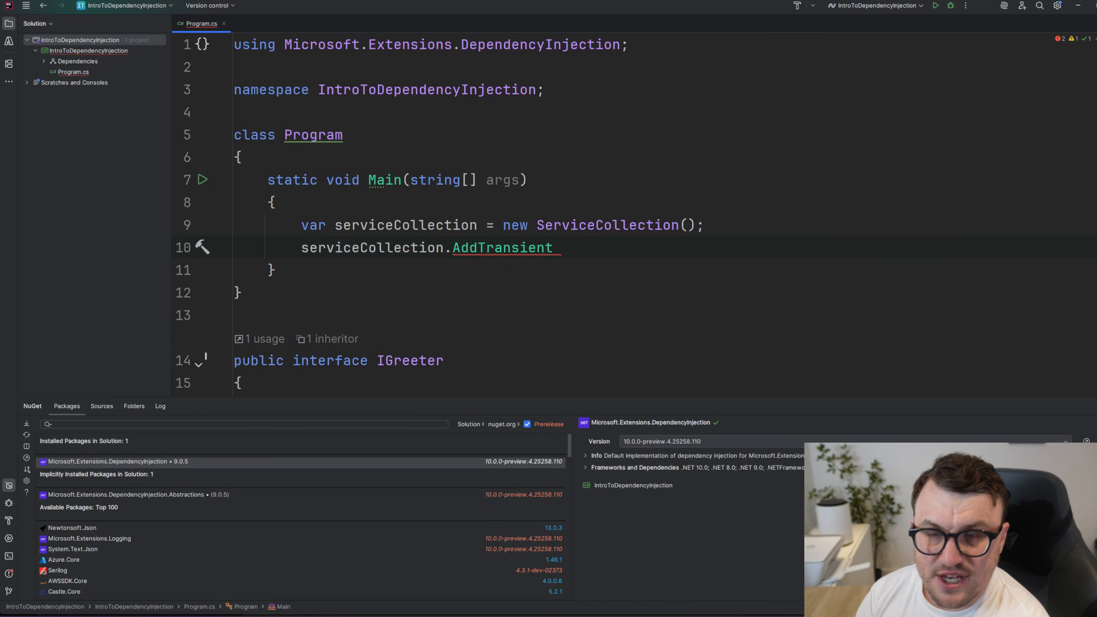
Step: Complete the registration as AddTransient<IGreeter, EnglishGreeter>(); and start the next serviceCollection line
text(<)
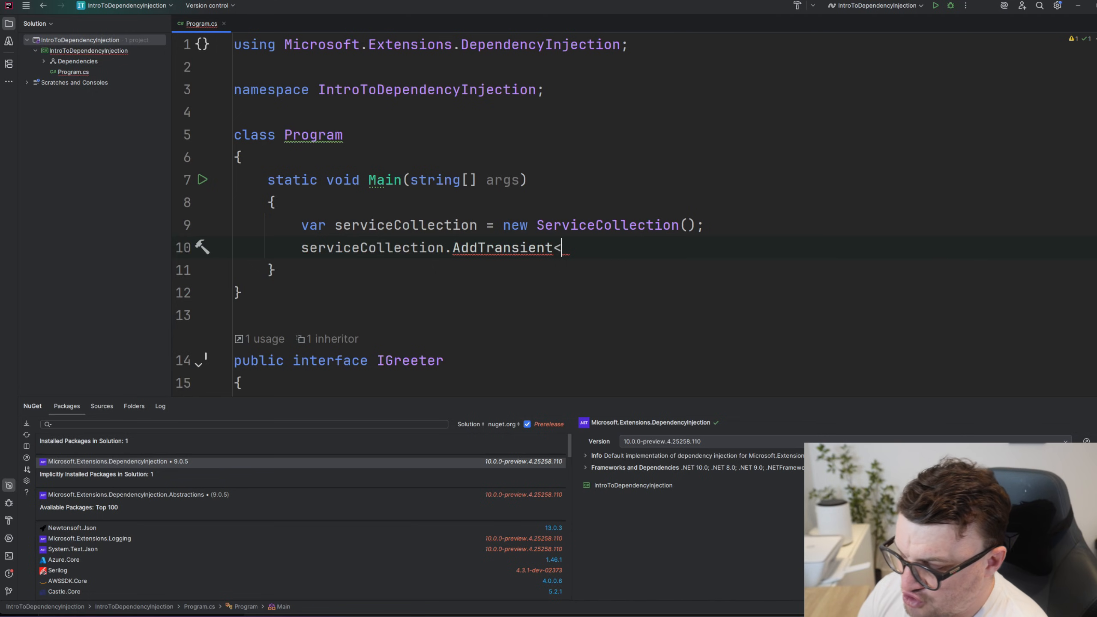
text(>)
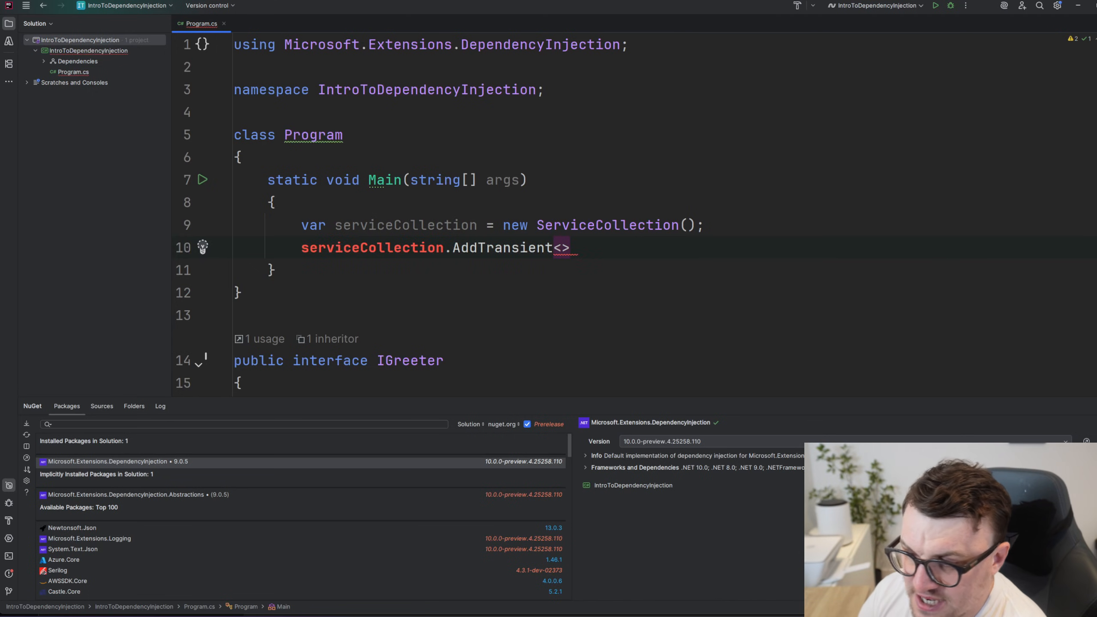
click(560, 247)
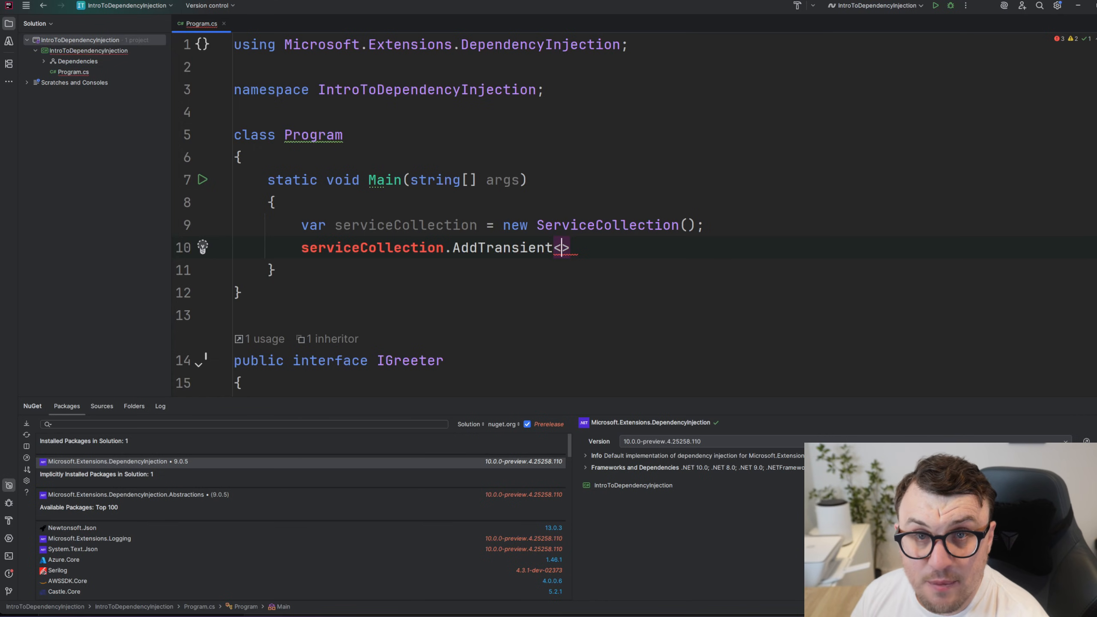
text(Ig)
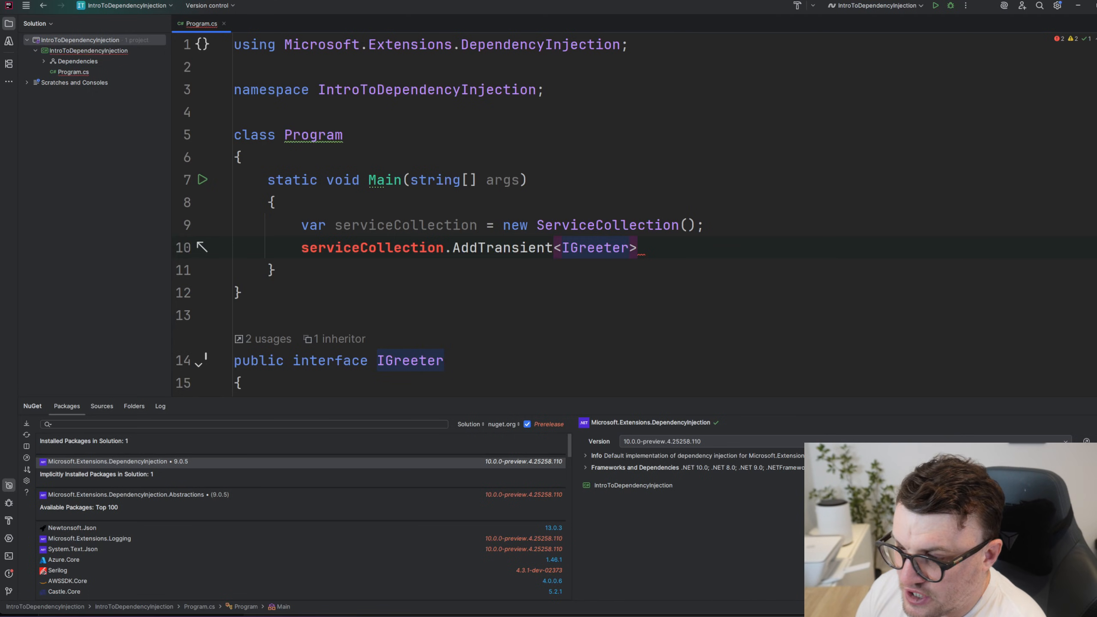
text(,)
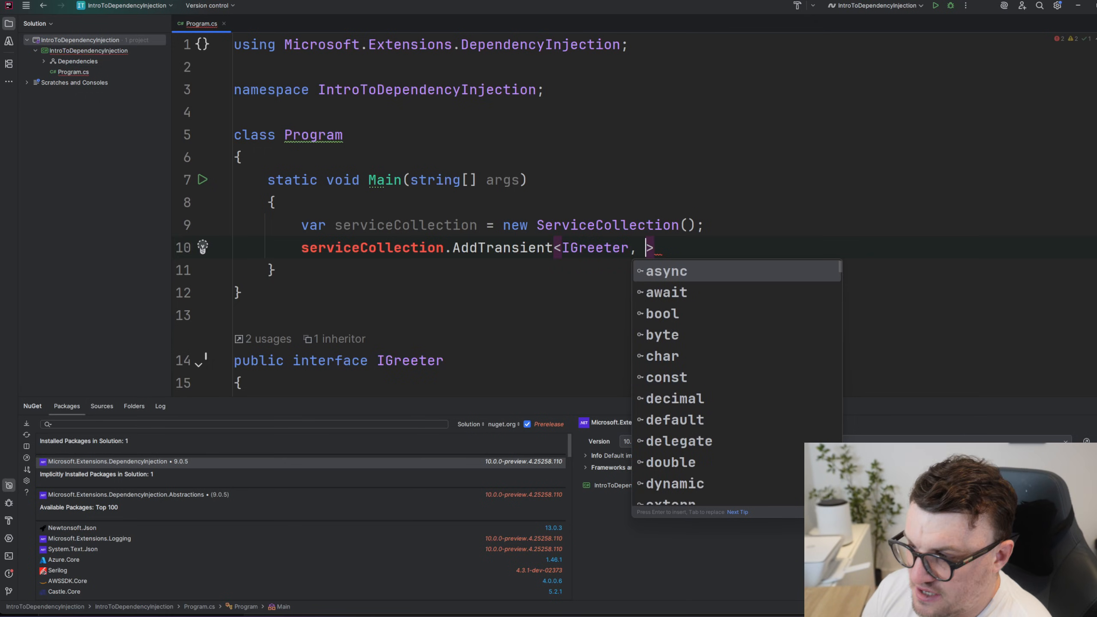
text(EnglishGreeter)
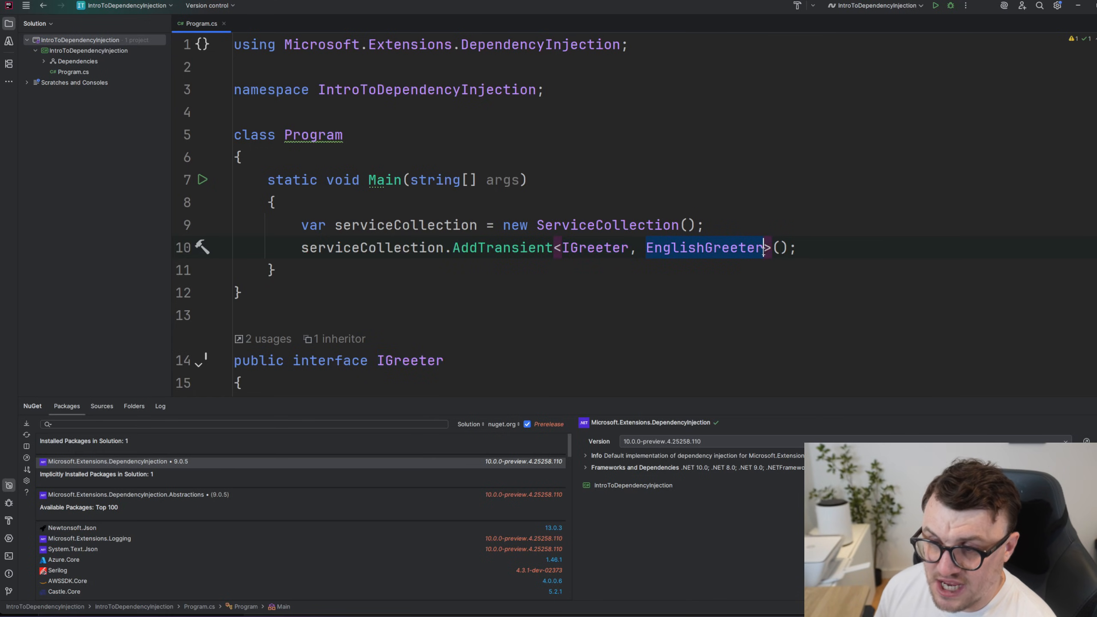
text(var serviceProvider = serviceCollection.BuildServiceProvider();)
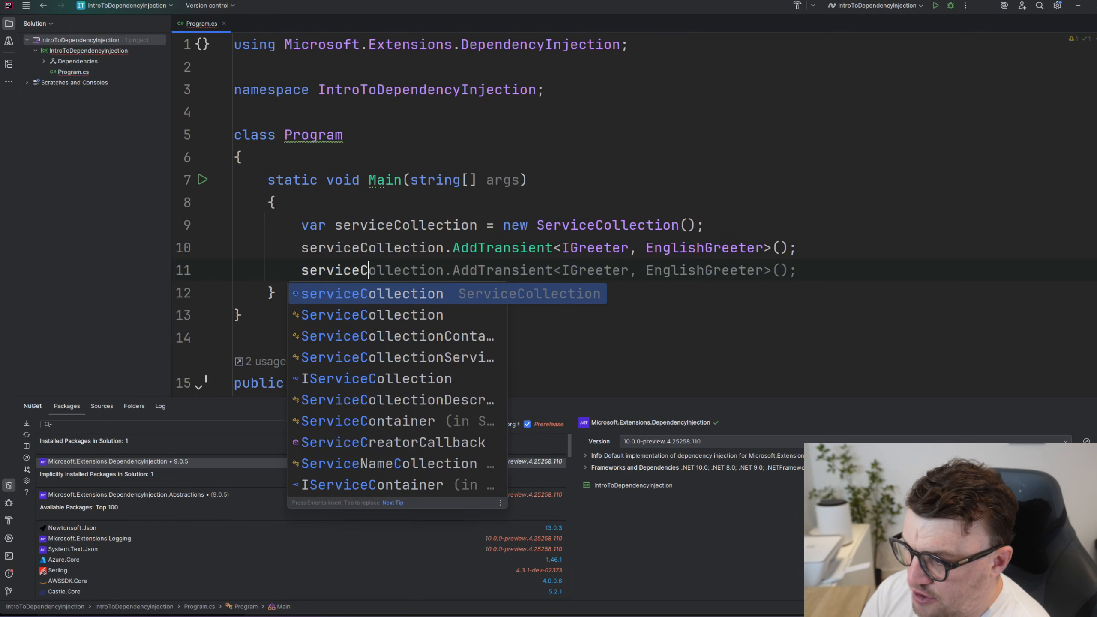
Step: Register Program itself with serviceCollection.AddTransient<Program>();
text(.AddTransient<)
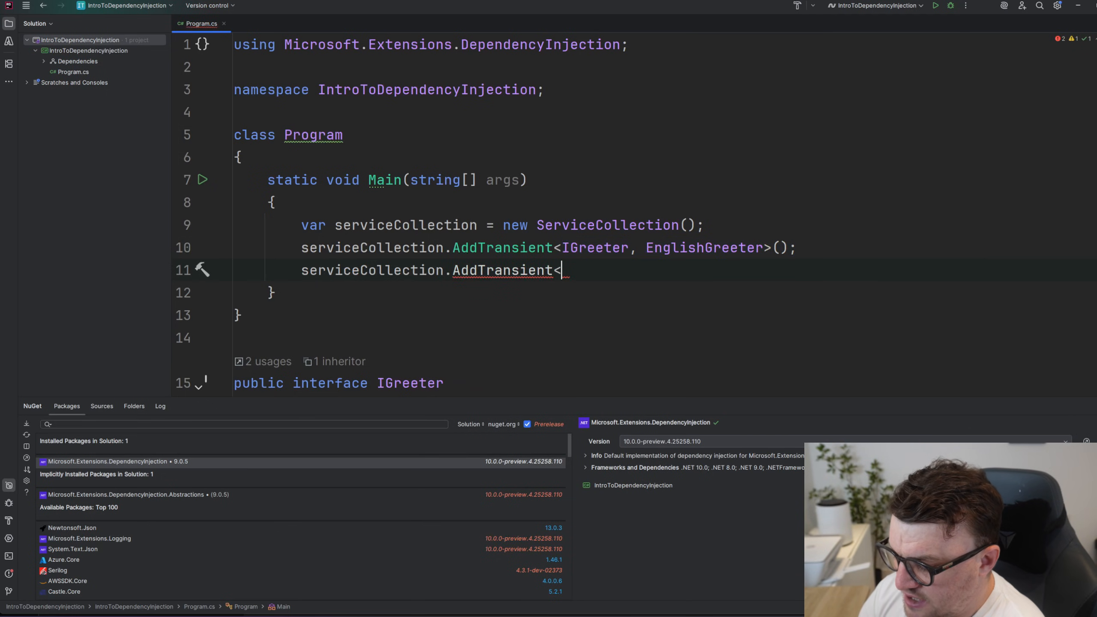
text(Program>();)
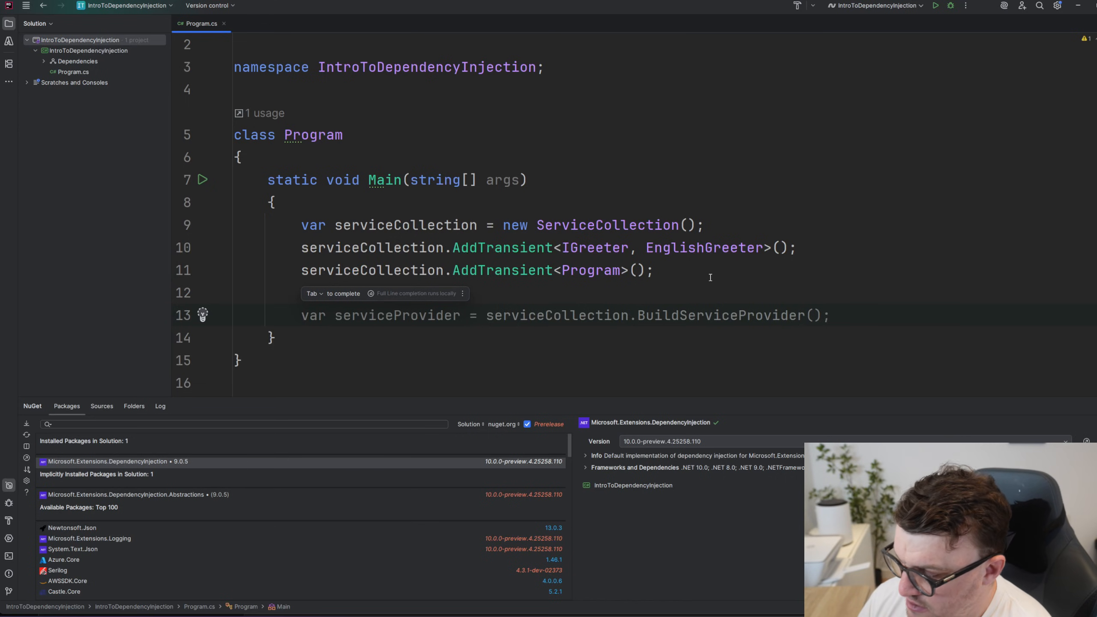
Step: Add var serviceProvider = serviceCollection.BuildServiceProvider(); and start a new line below it
key(Tab)
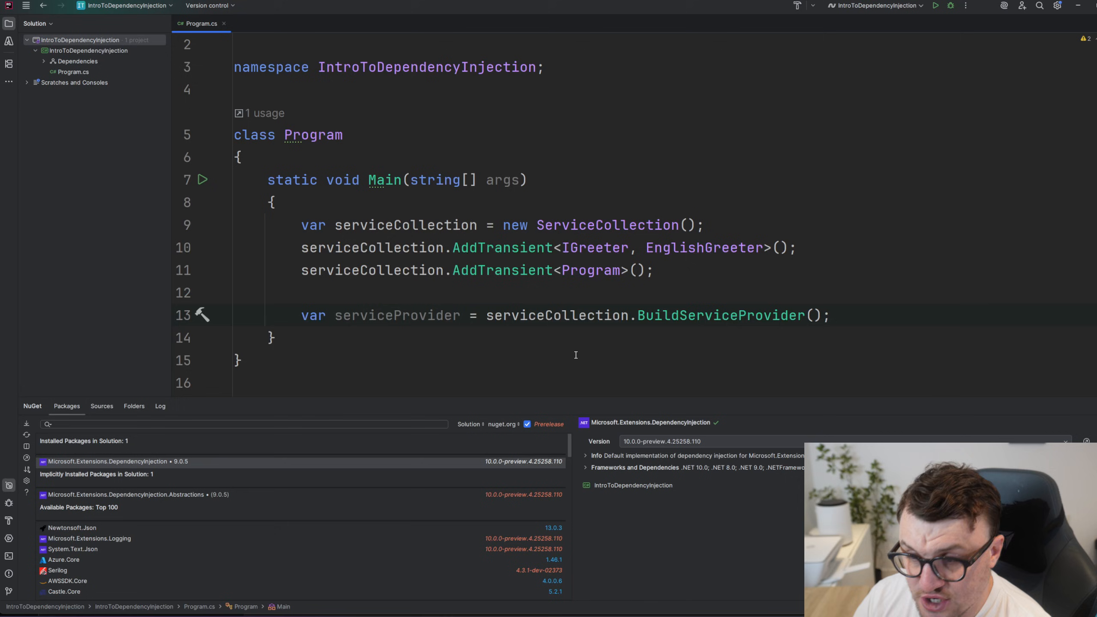
mouse_move(656, 315)
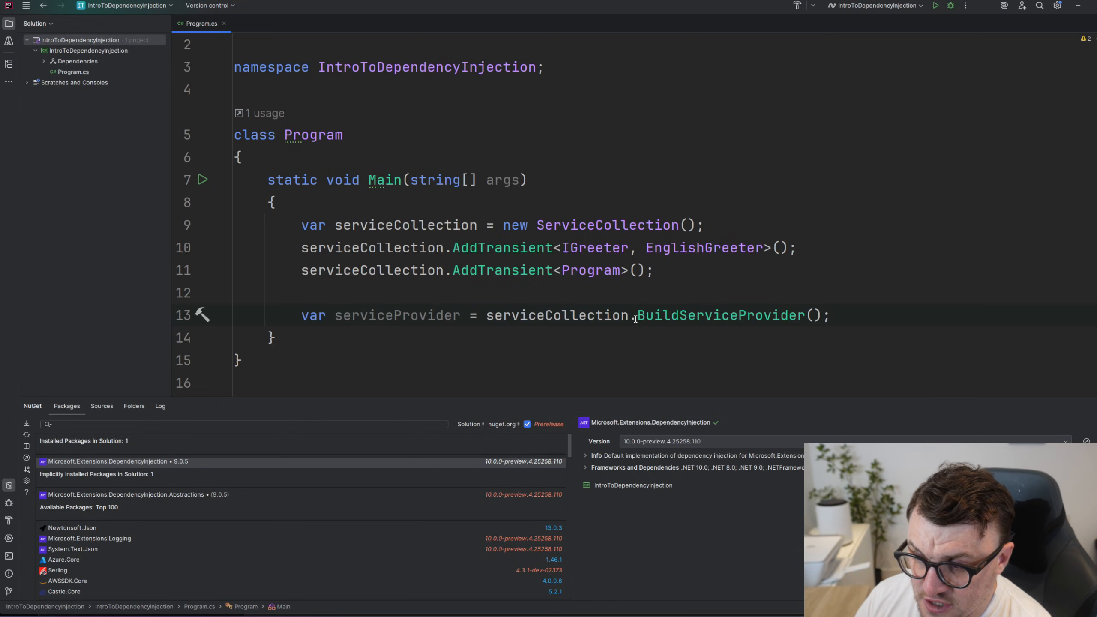
double_click(719, 314)
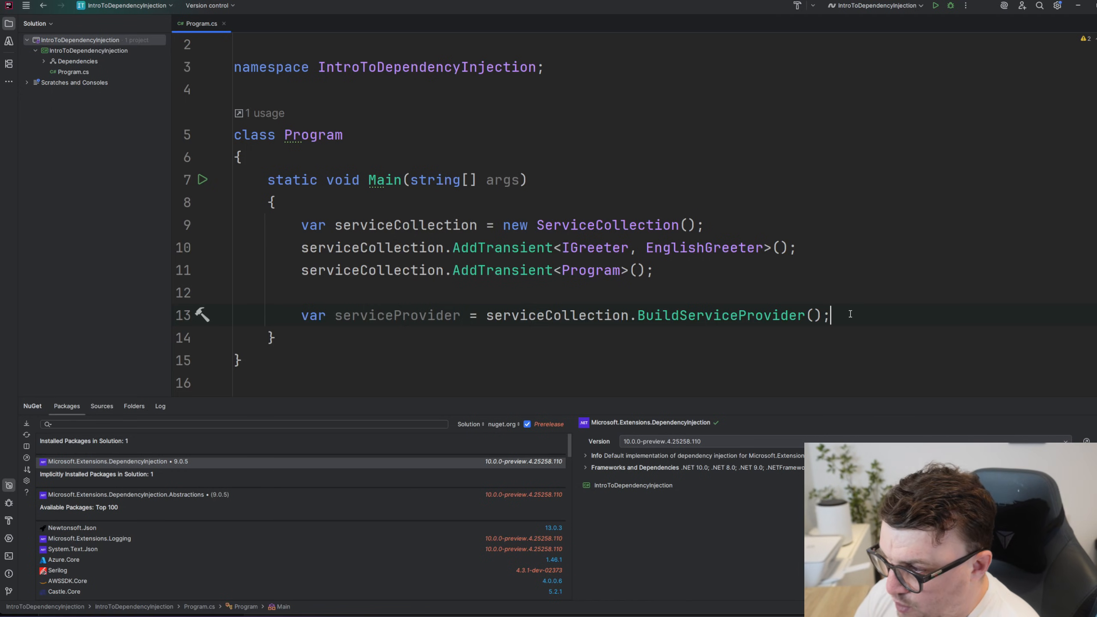
key(enter)
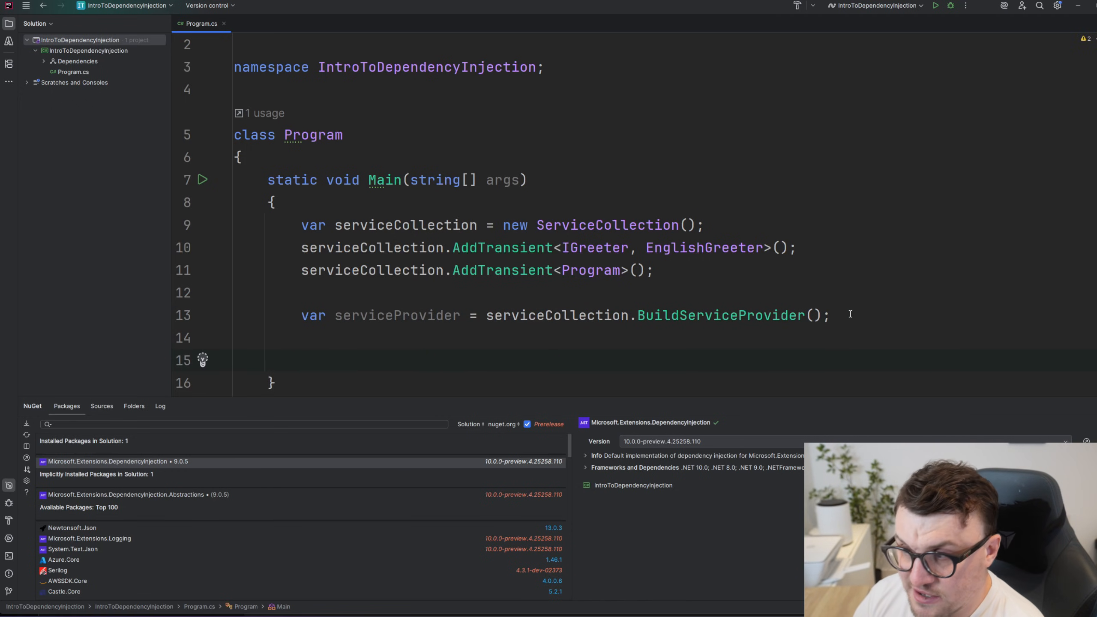
Step: Resolve the instance with var program = serviceProvider.GetService<Program>();
text(var greeter = serviceProvider.GetService<IGreeter>();)
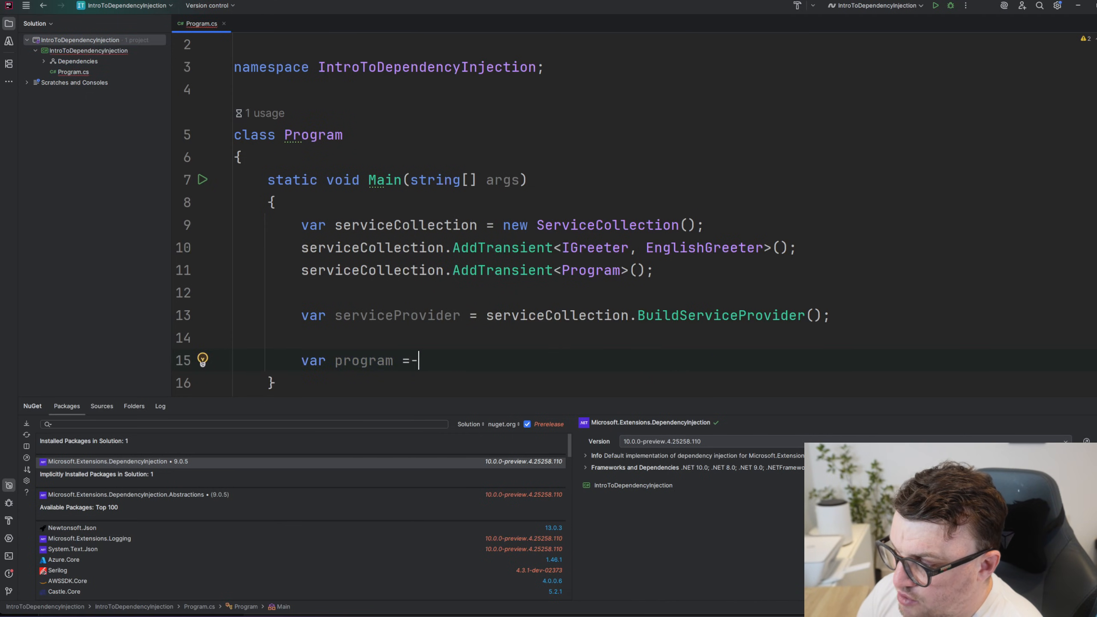
text(serviceProvider.GetService<Program>();)
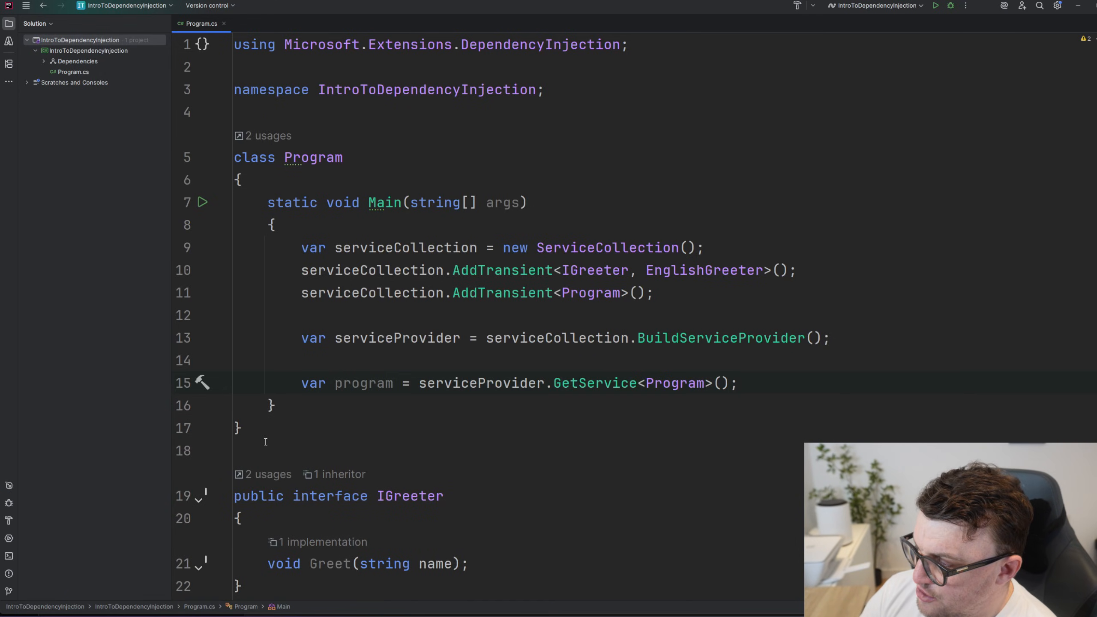
Step: Add a Program constructor taking an IGreeter greeter parameter
key(Enter)
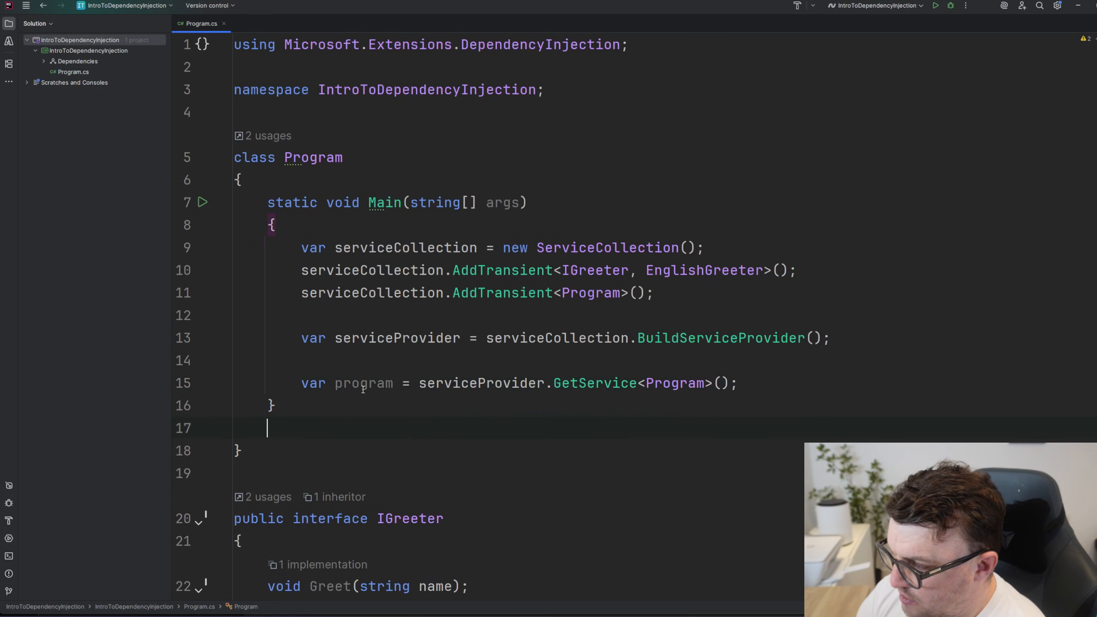
text(public Prg)
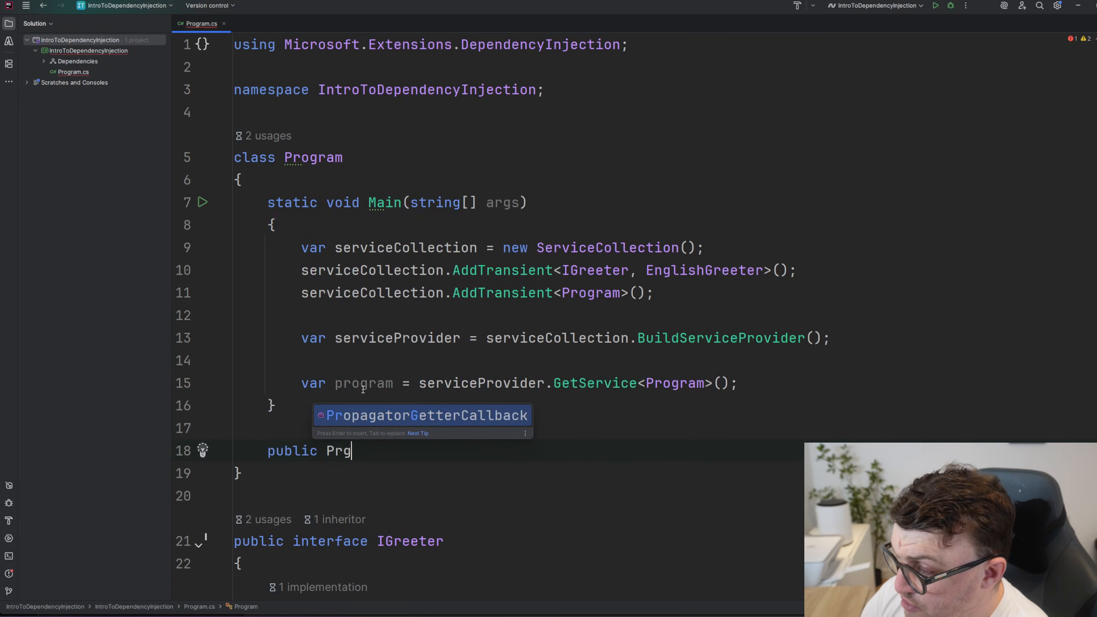
text(ogram())
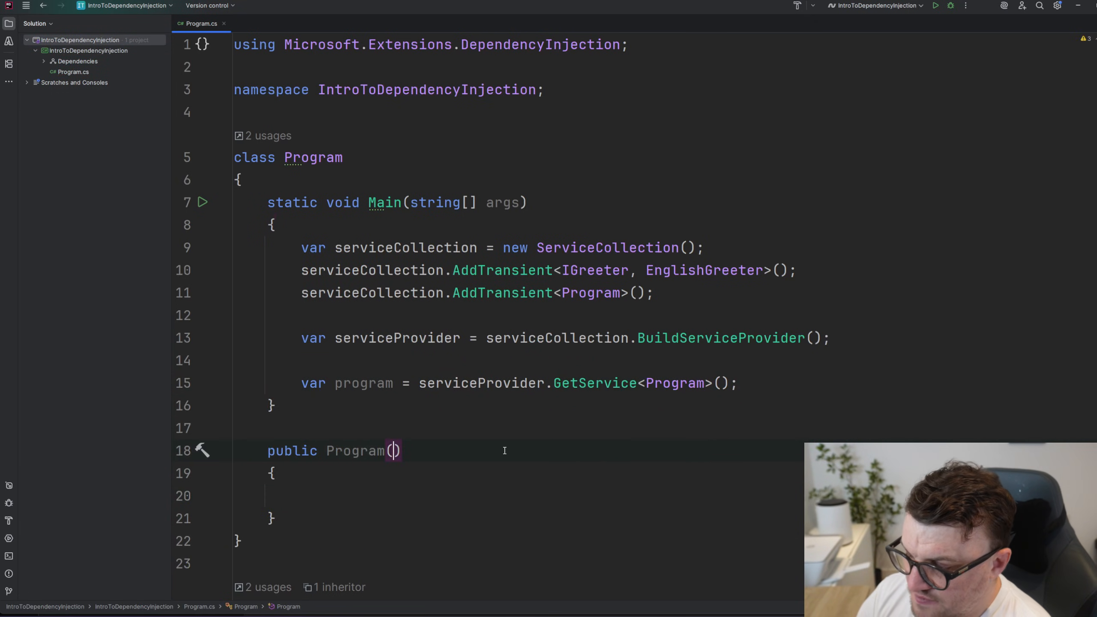
mouse_move(499, 450)
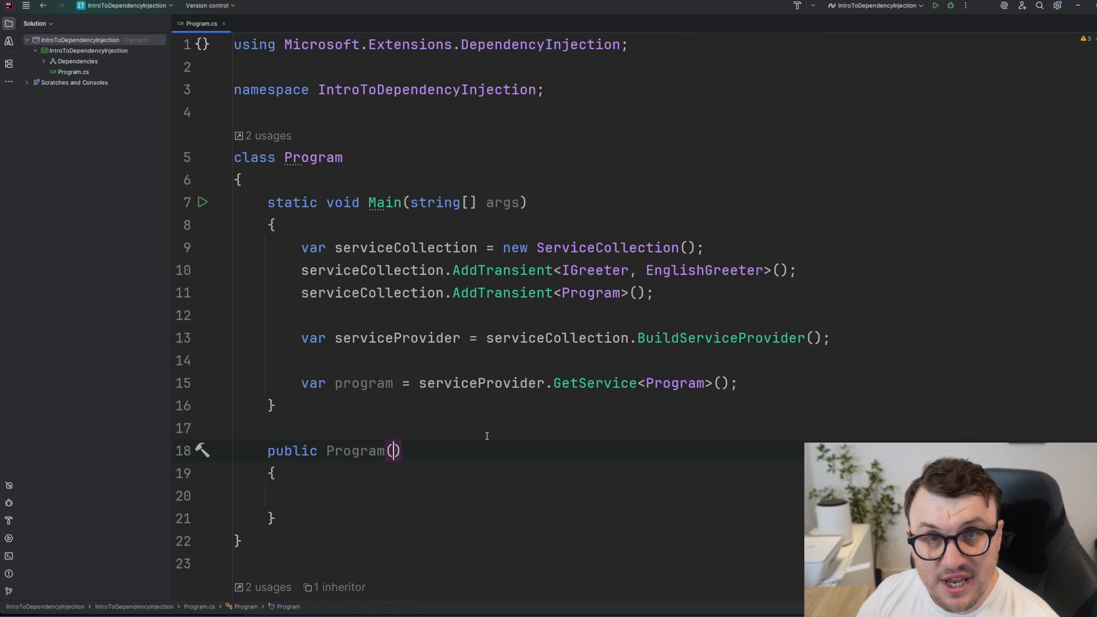
text(Igre)
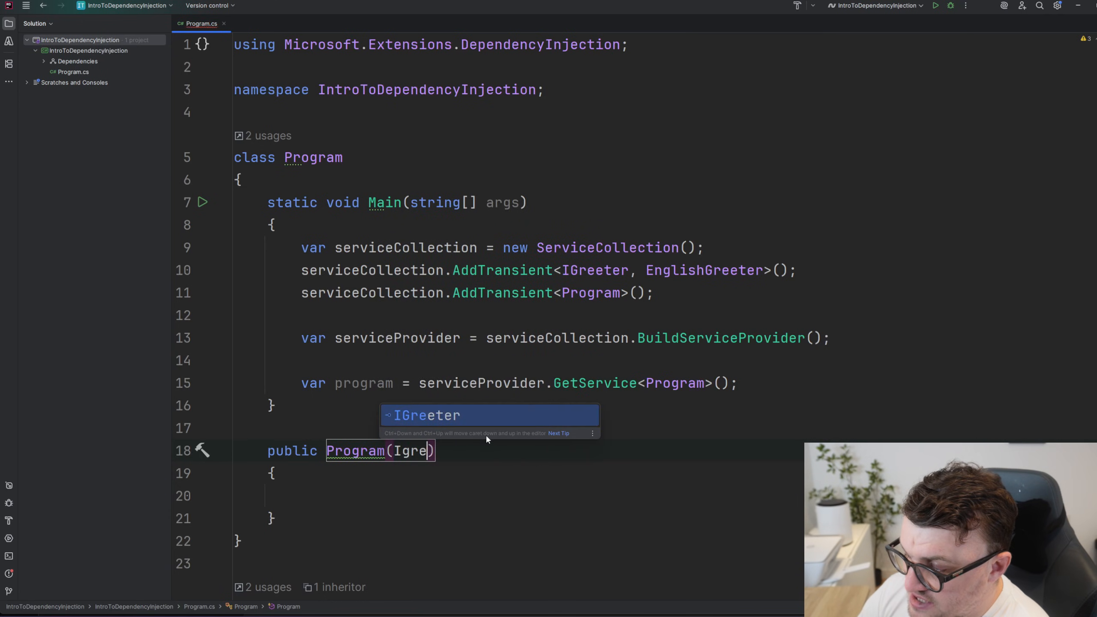
key(Tab)
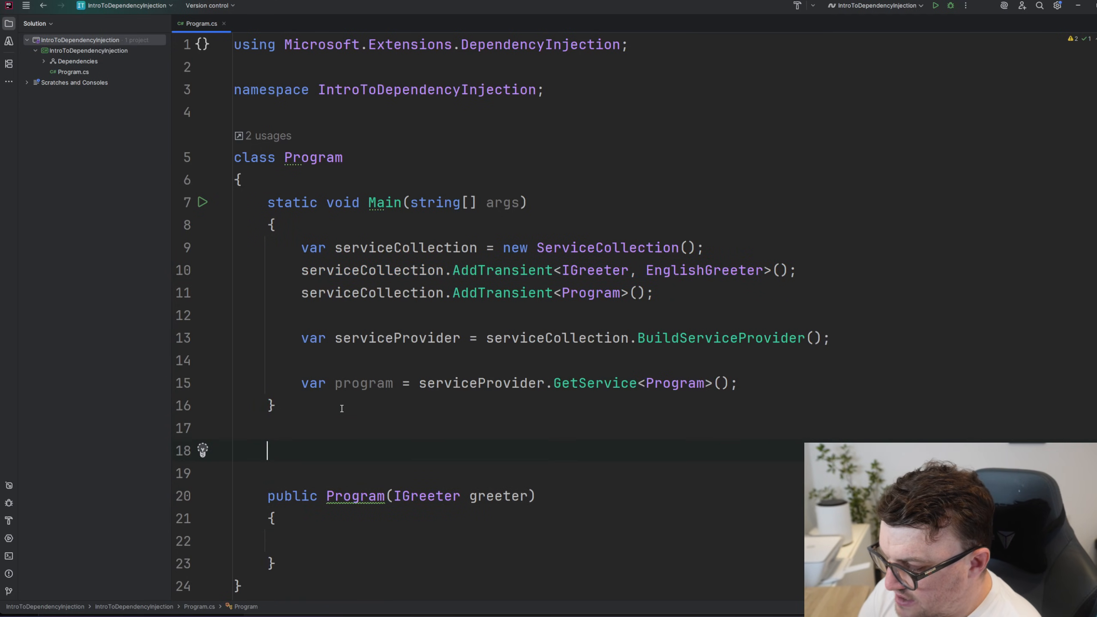
Step: Declare private readonly IGreeter _greeter; and assign _greeter = greeter; in the constructor
text(private readonly IGreeter _greeter;)
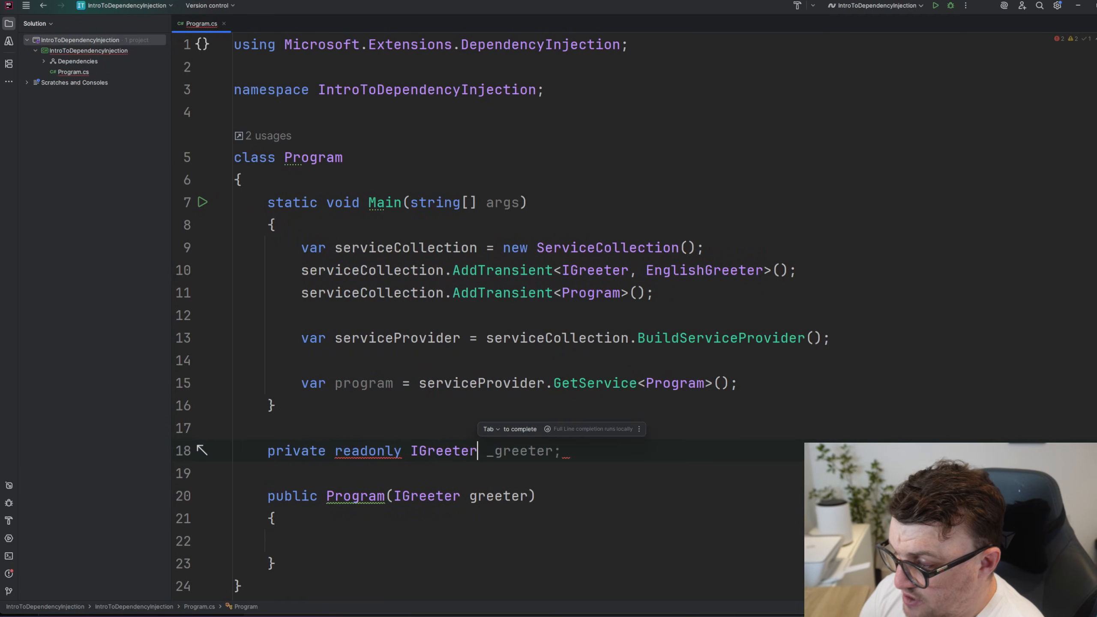
key(Tab)
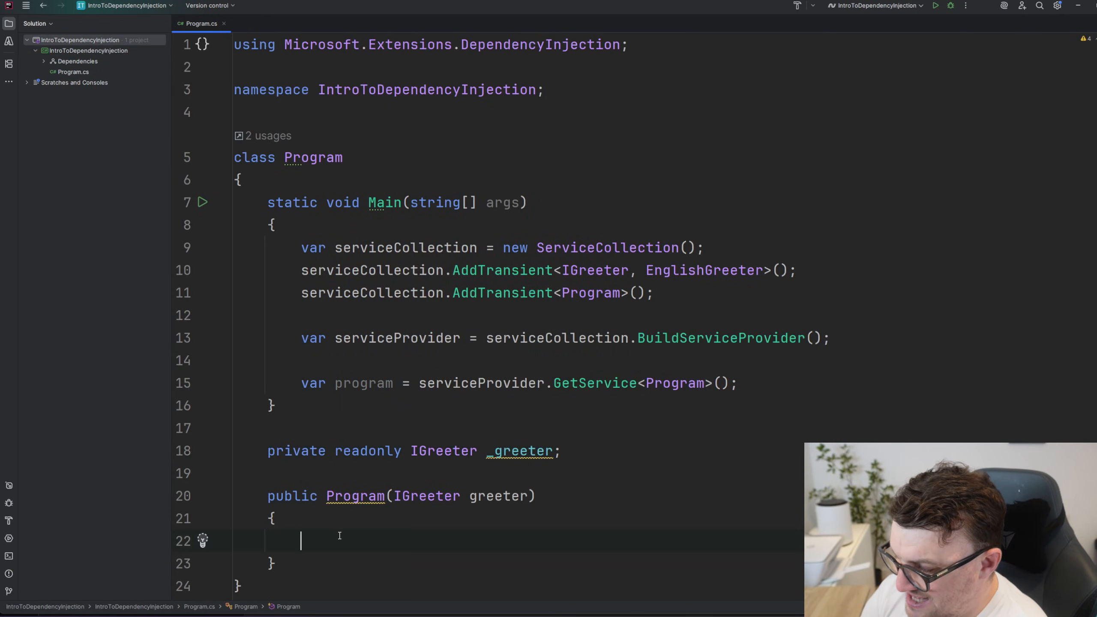
text(_greeter = greeter;)
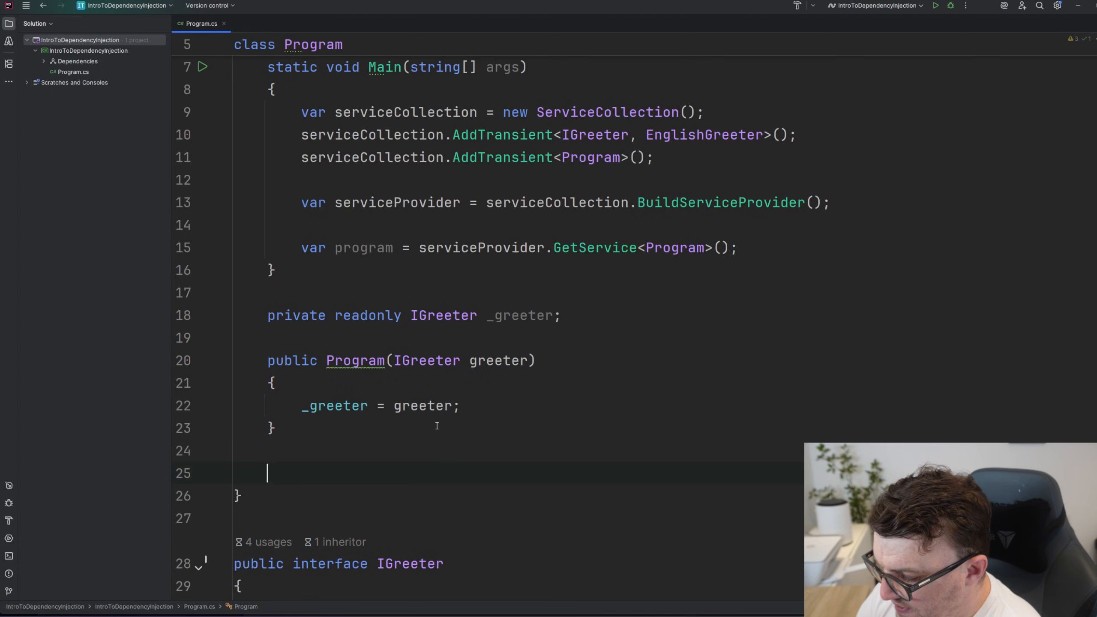
Step: Write public void Run() calling _greeter.Greet("Alice") and call program.Run() from Main
text(public void Run)
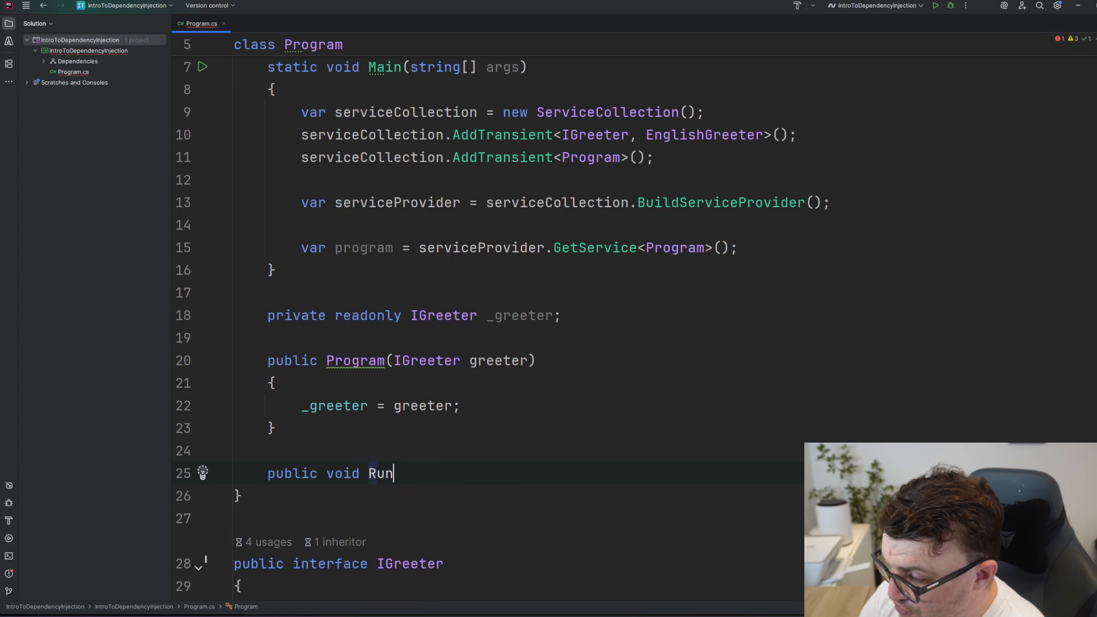
text(())
text(_greeter.Greet("");)
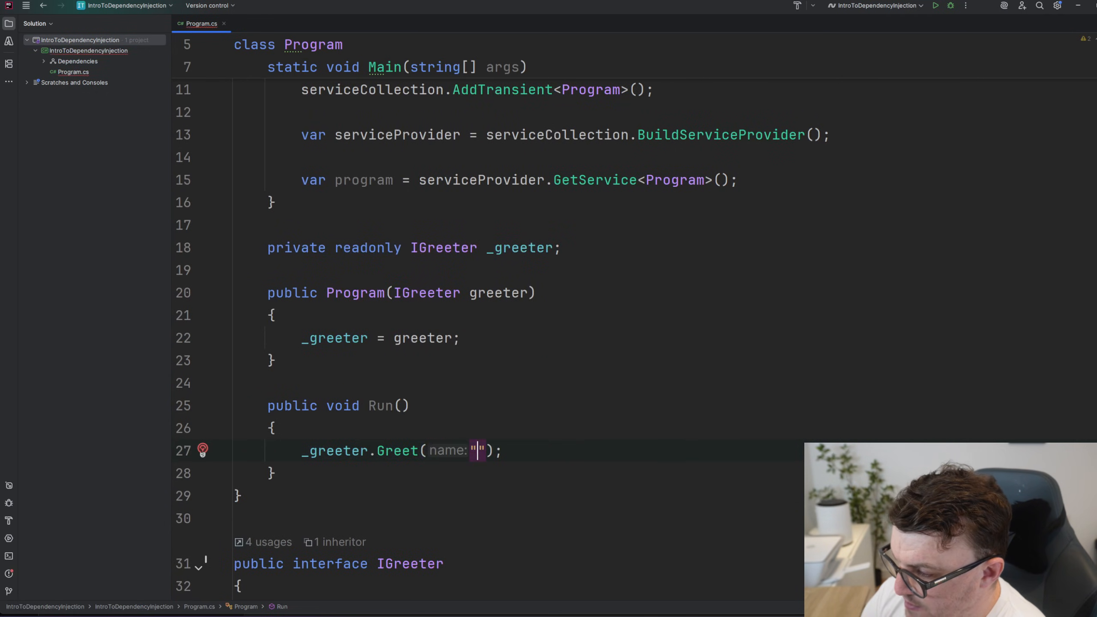
text(Alice)
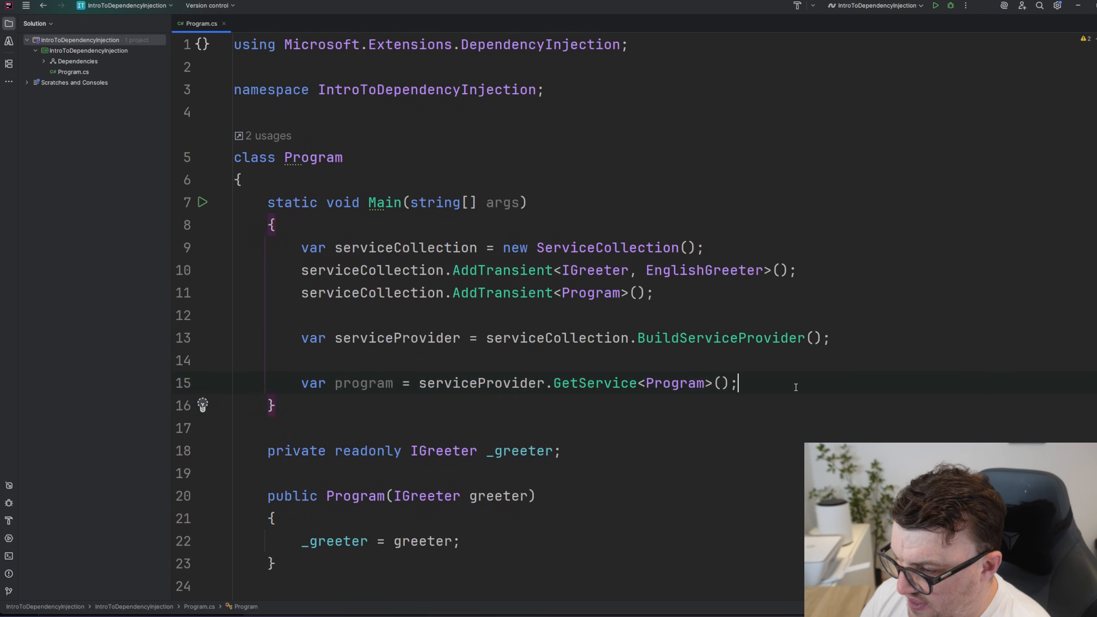
text(program.Run();)
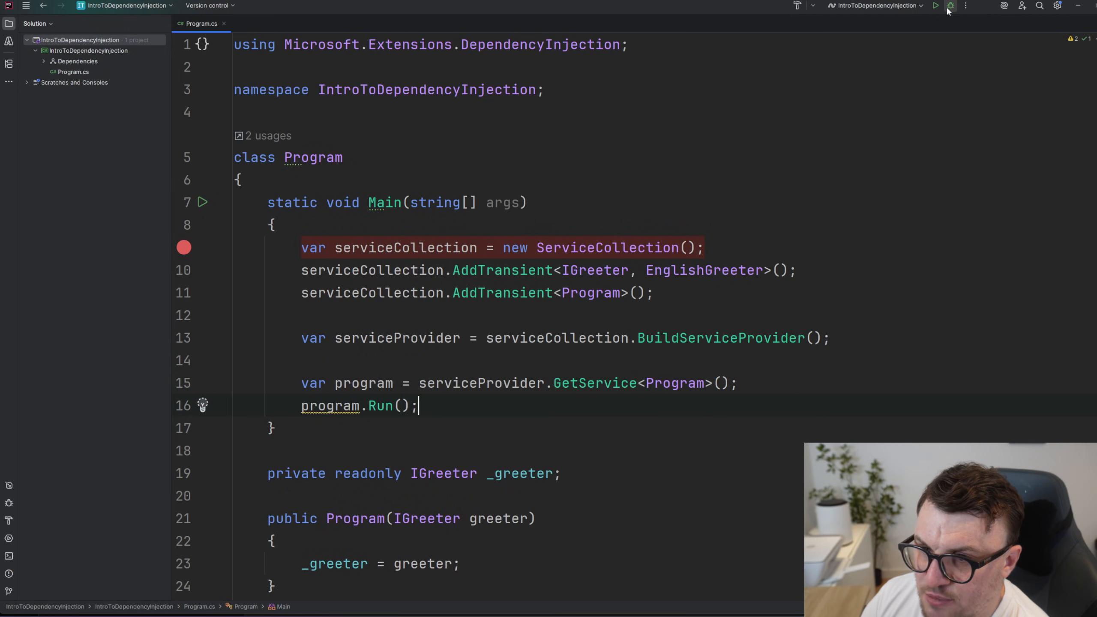
Step: Debug the app and expand serviceProvider's ServiceDescriptors showing the two registrations
click(934, 6)
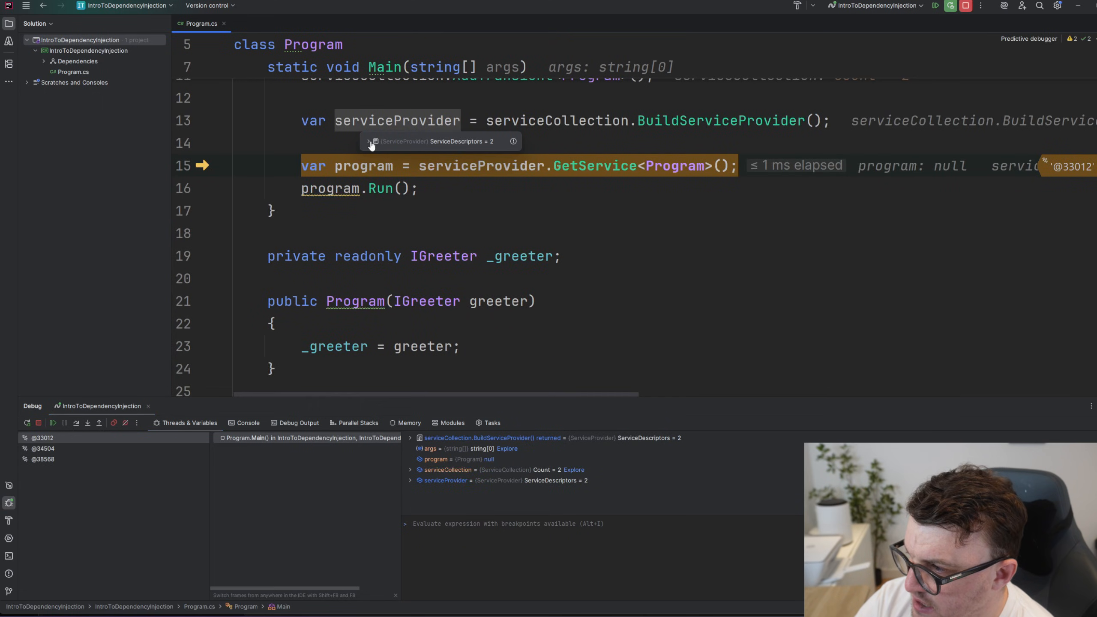
click(371, 145)
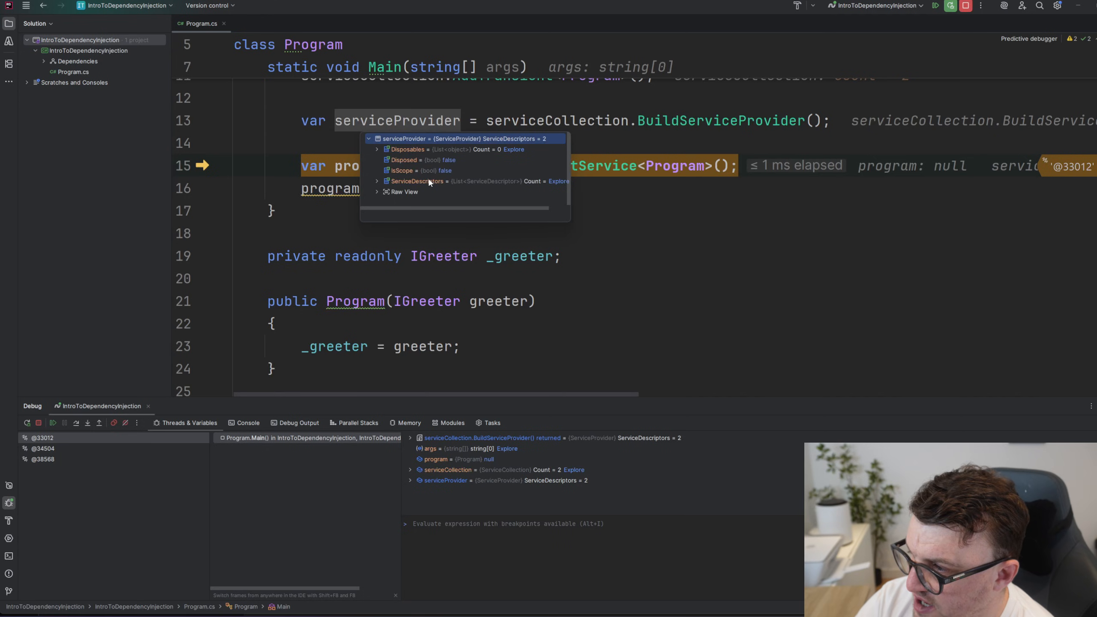
click(376, 181)
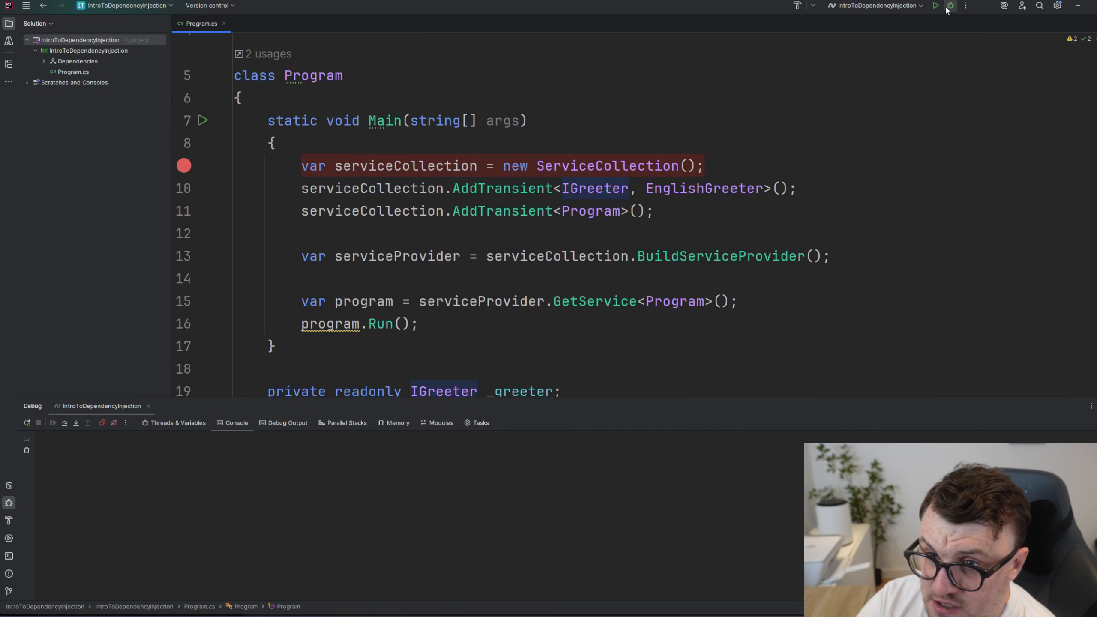
Step: Rerun the debugger to stop in the Program constructor and see the injected EnglishGreeter
click(949, 6)
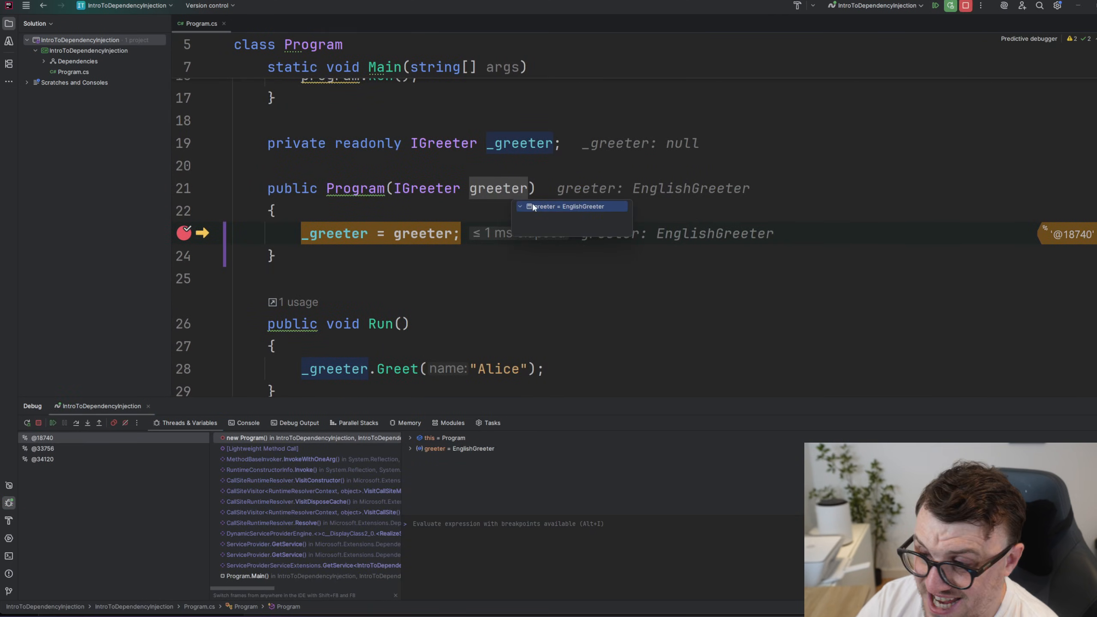
mouse_move(579, 215)
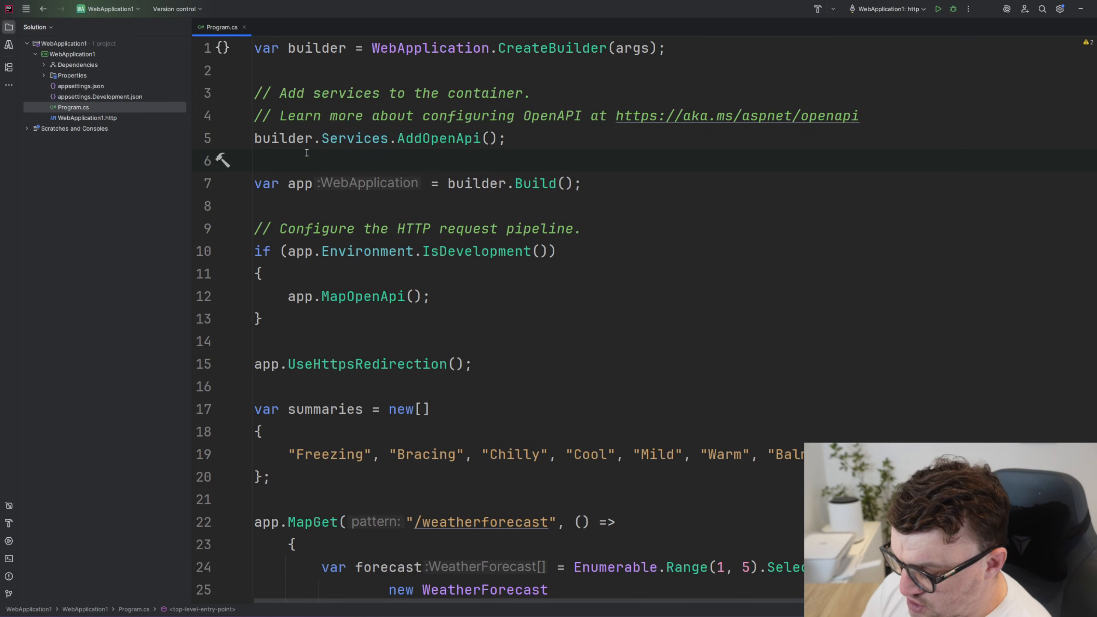
Step: Write 'builder.Services.AddTr' on line 6 to begin a service registration via completion
text(builder.)
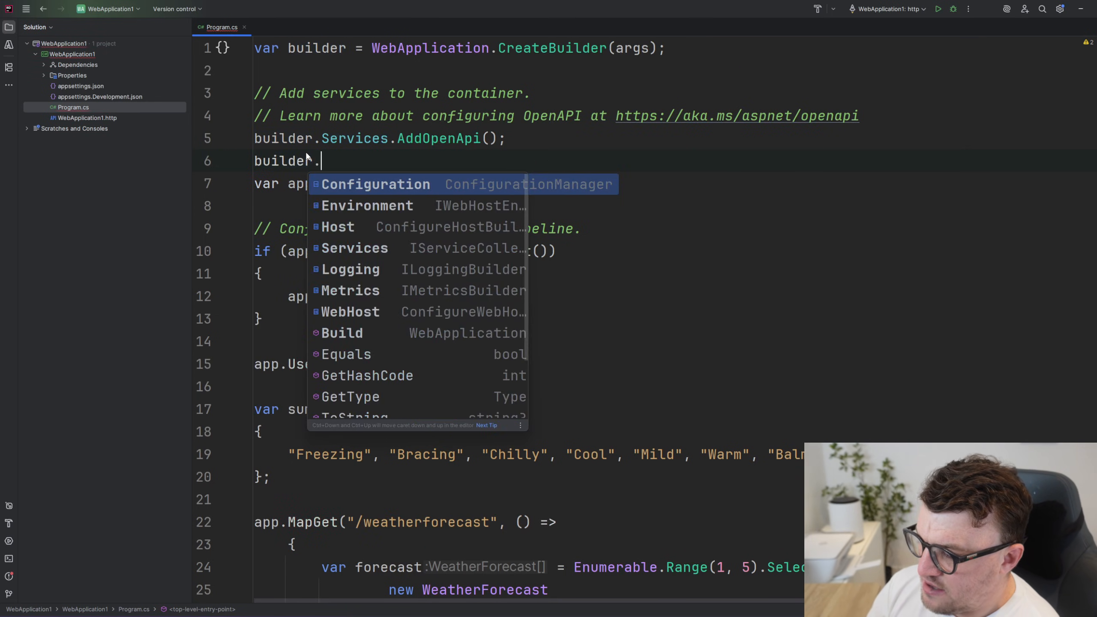
text(Services.)
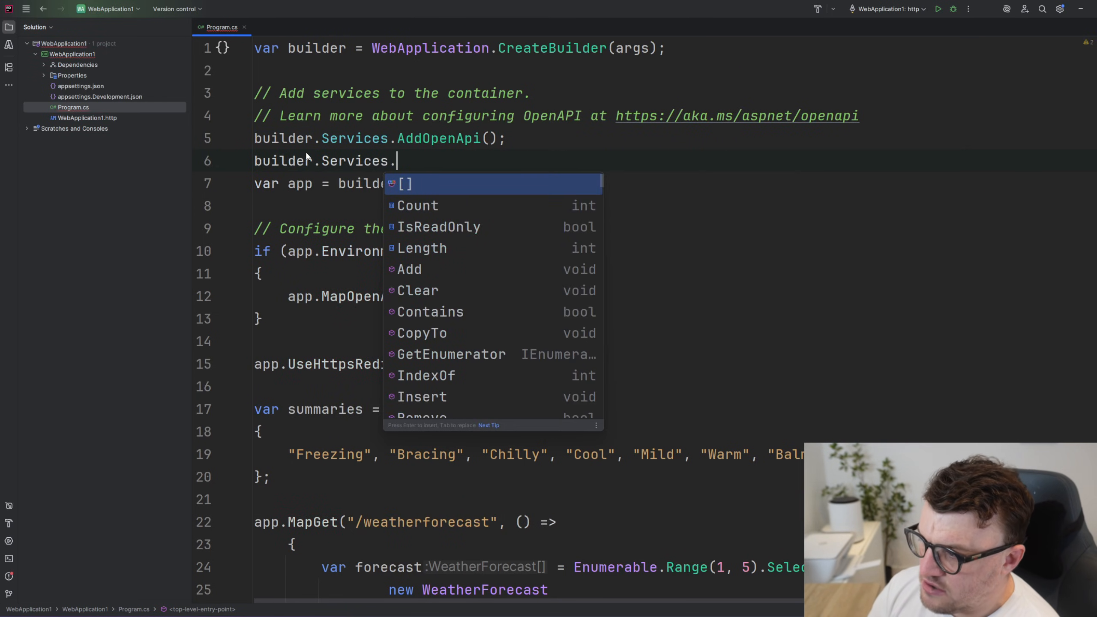
text(AddTr)
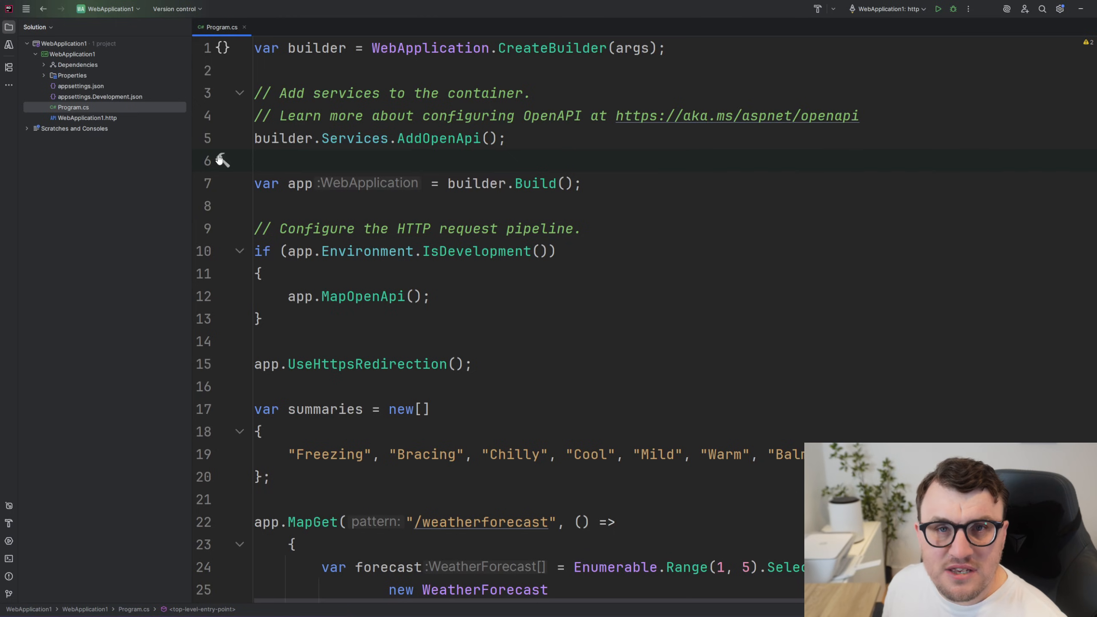
Step: Place the insertion point on the now-empty line 6 below AddOpenApi
click(259, 161)
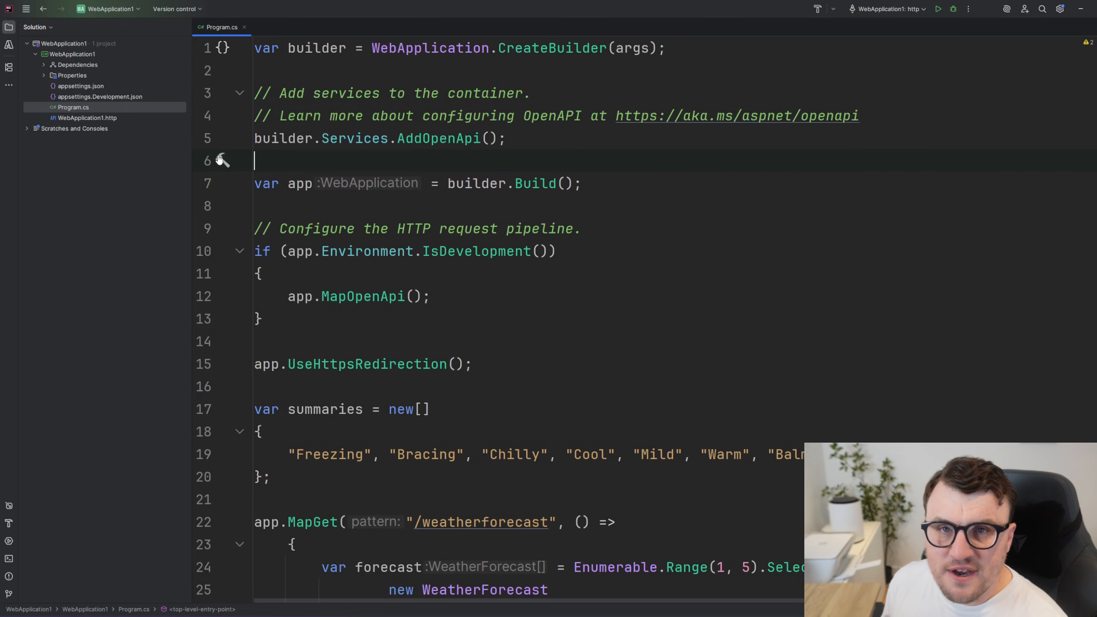